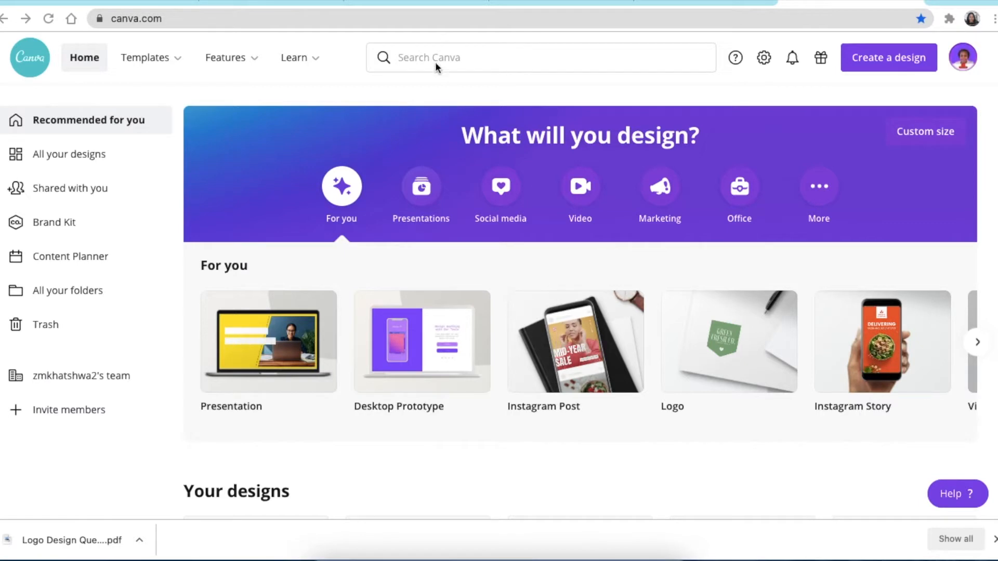
# Search Canva for 'logo' and create a blank Logo design.
pyautogui.click(539, 57)
pyautogui.write('logo')
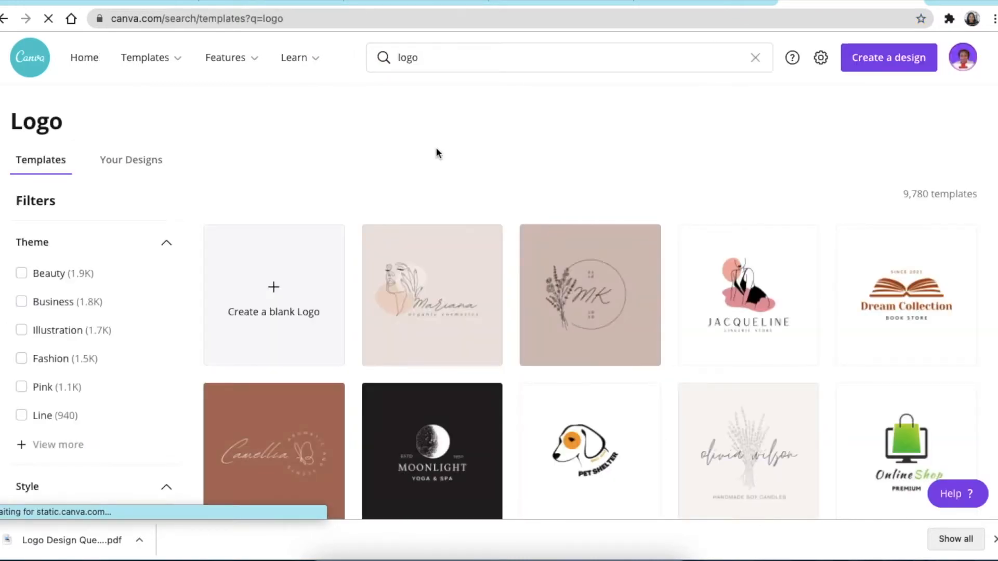
pyautogui.click(273, 295)
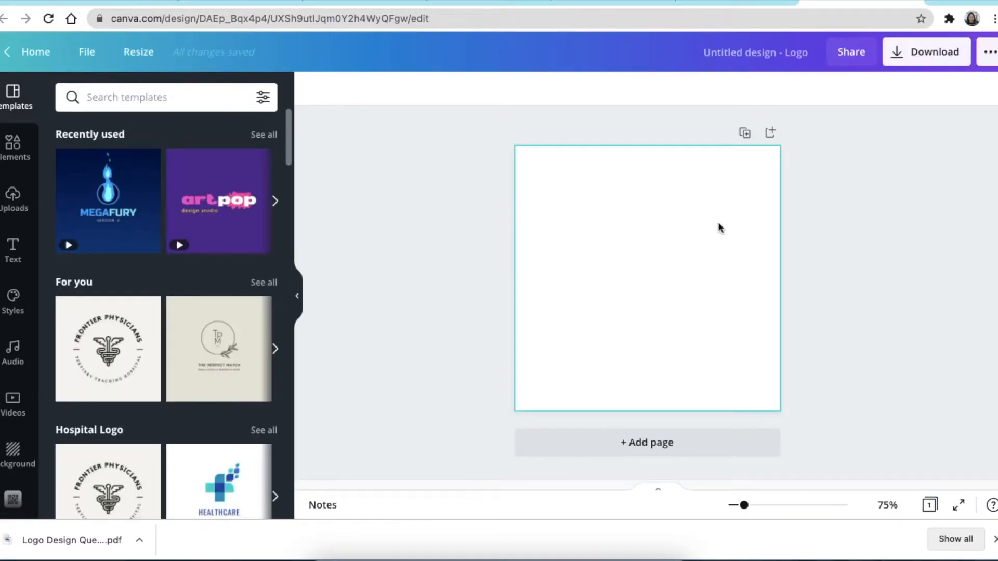
pyautogui.moveTo(698, 267)
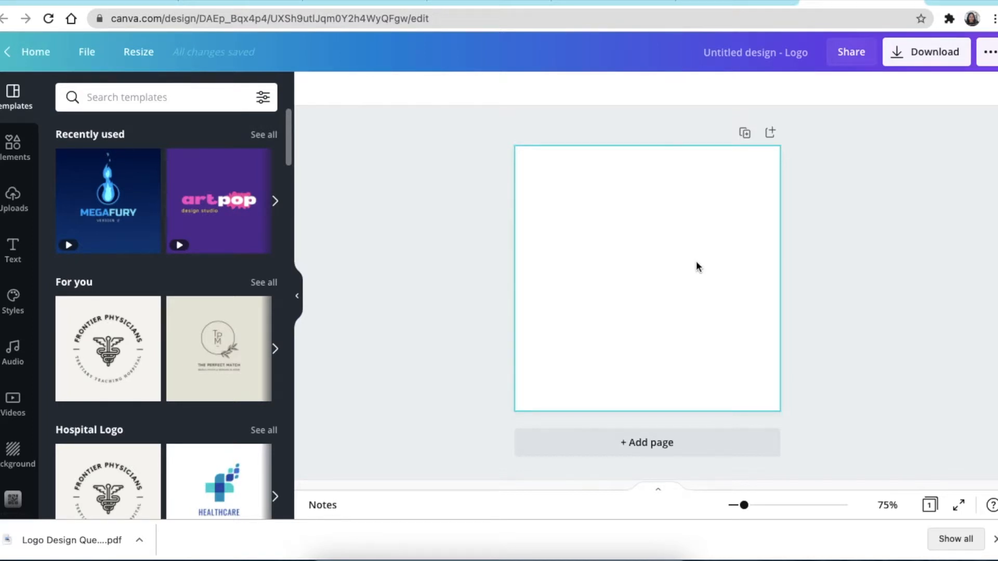
pyautogui.moveTo(635, 229)
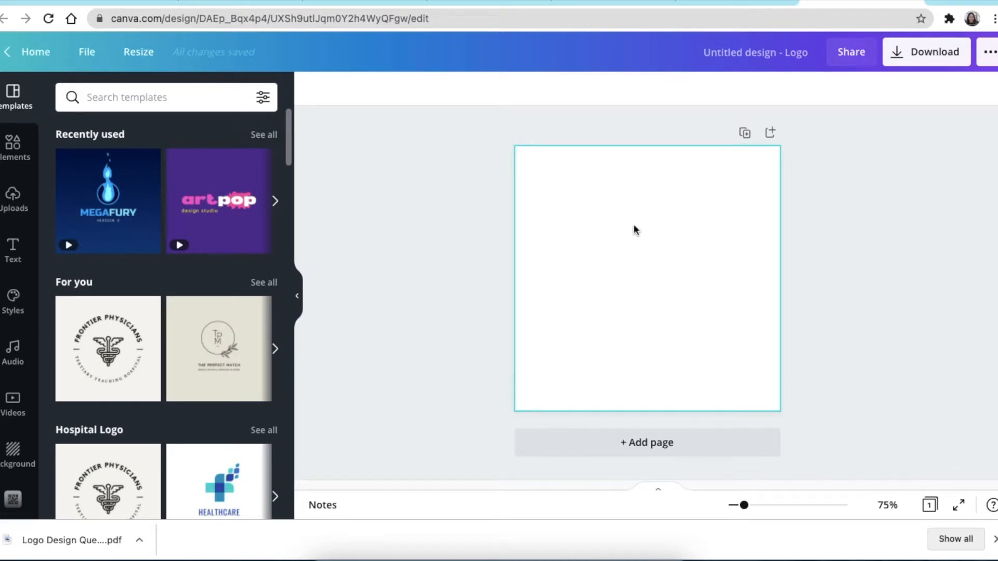
pyautogui.moveTo(562, 217)
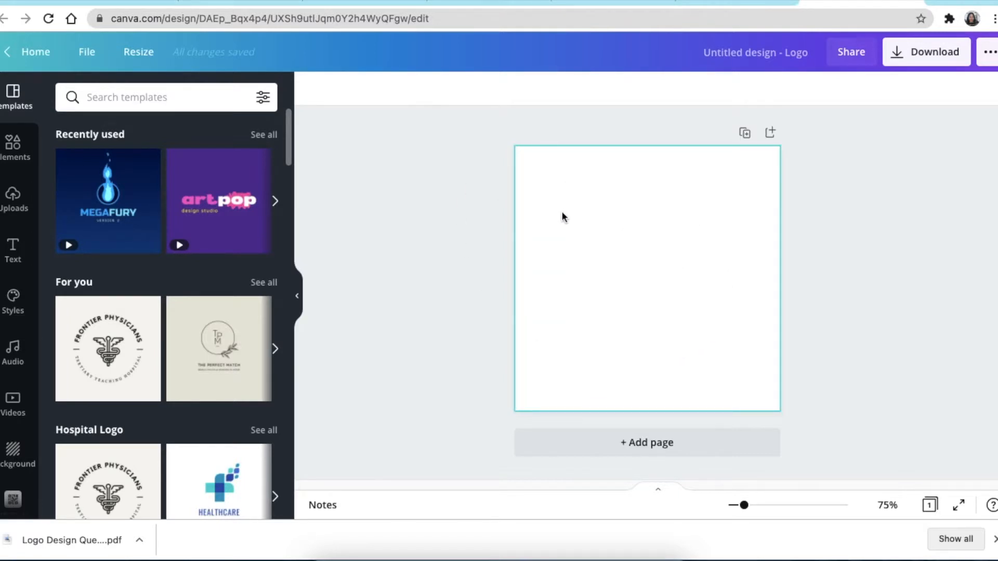
pyautogui.moveTo(563, 222)
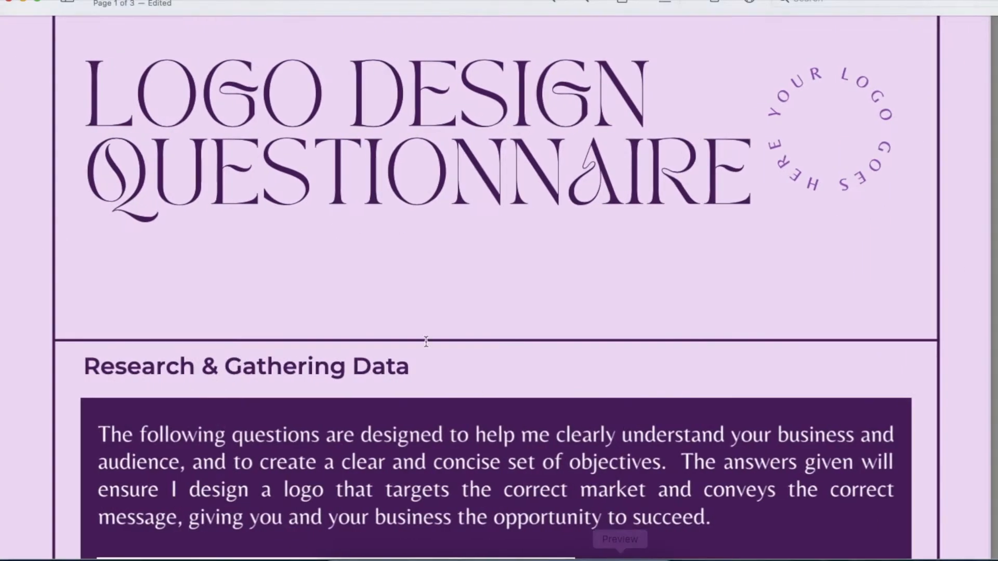
pyautogui.moveTo(549, 192)
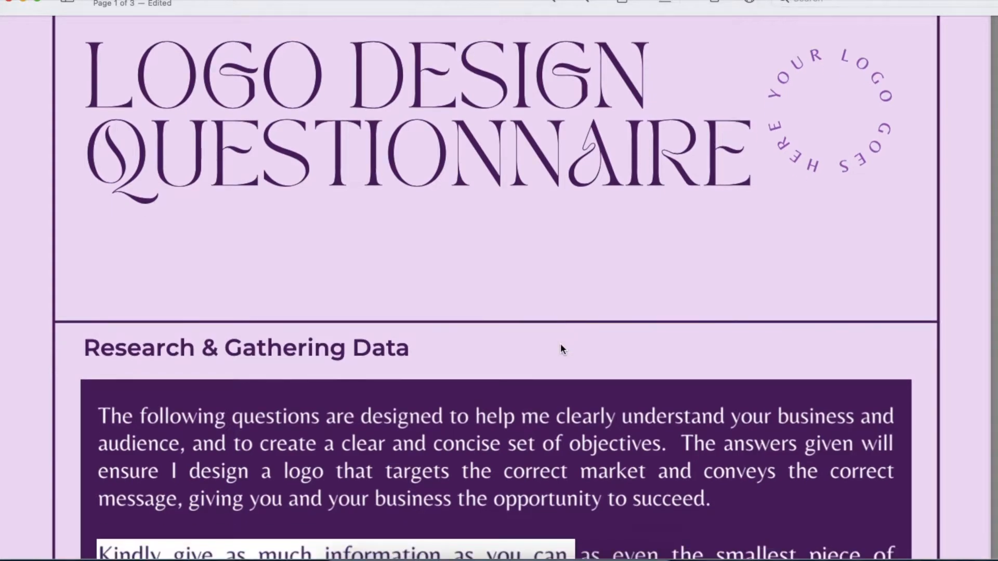
pyautogui.scroll(-3)
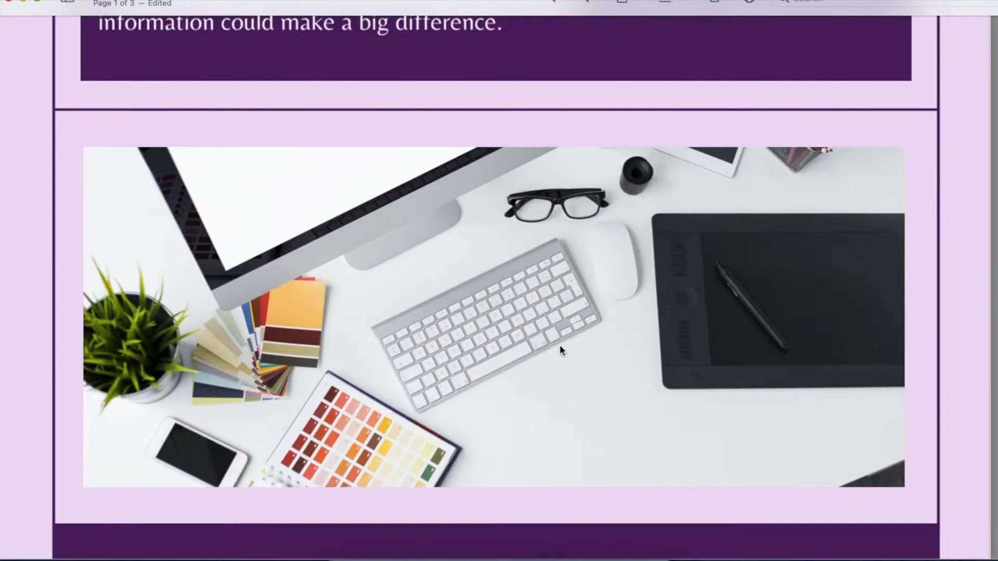
pyautogui.scroll(-3)
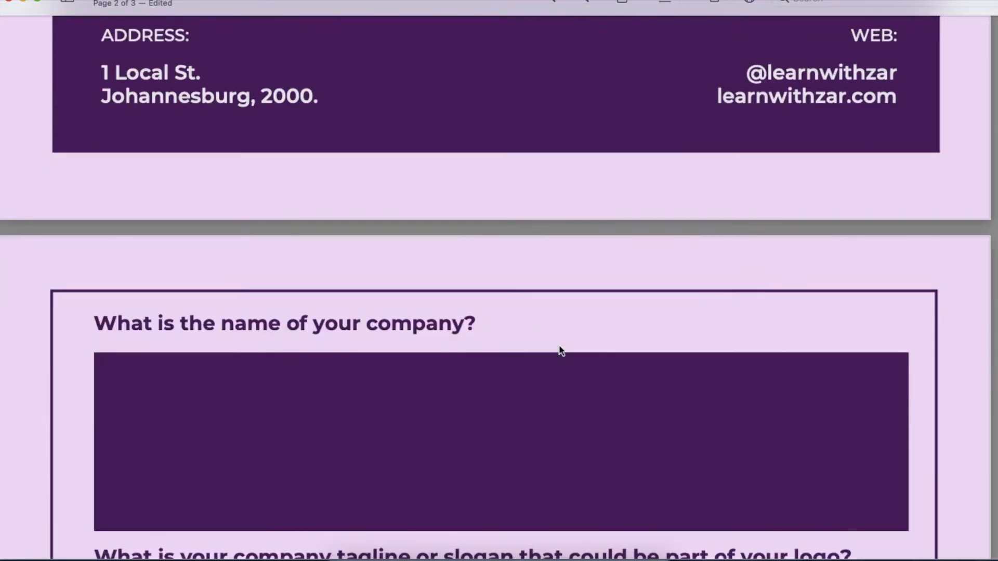
pyautogui.scroll(-3)
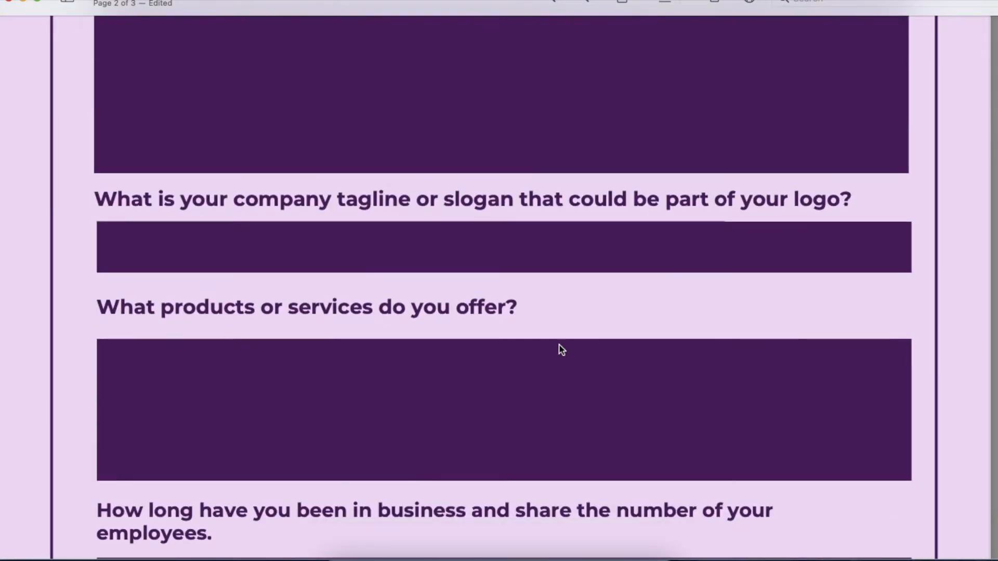
pyautogui.scroll(-3)
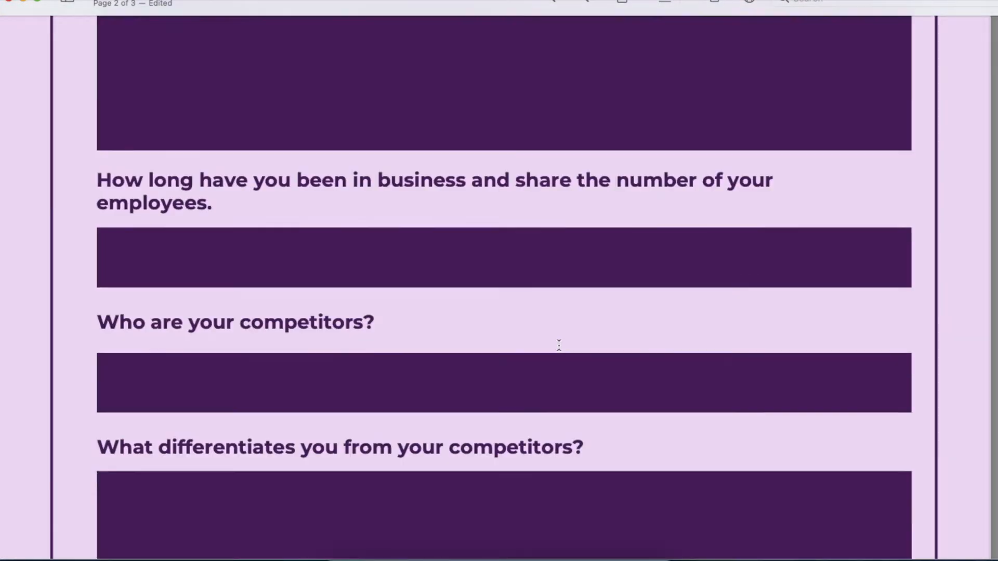
pyautogui.scroll(-3)
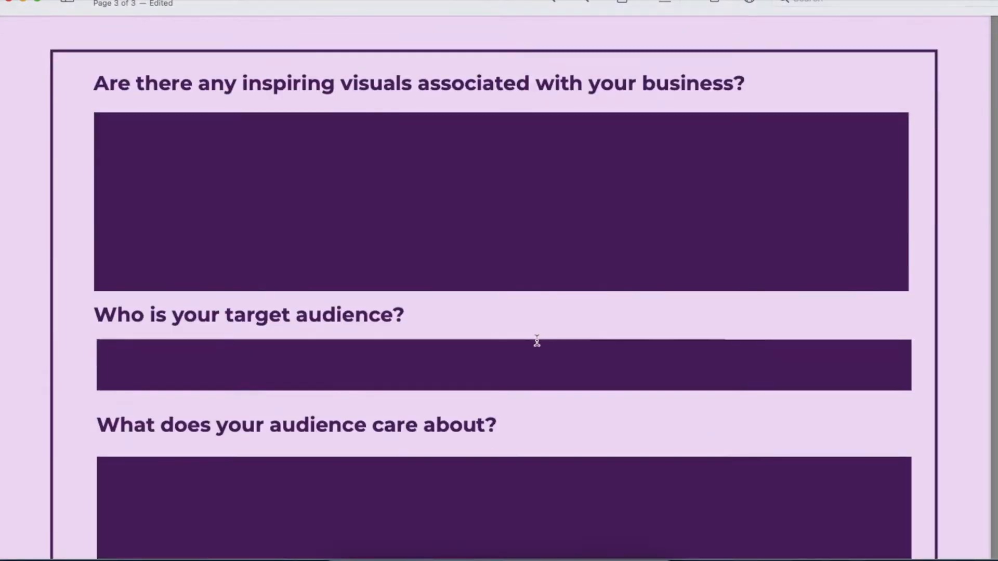
pyautogui.moveTo(365, 346)
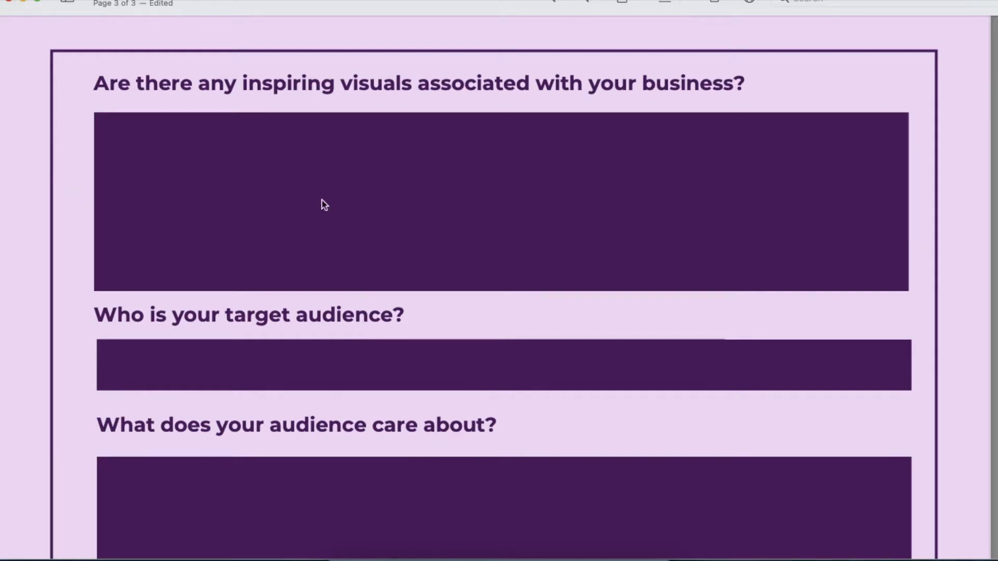
pyautogui.moveTo(231, 322)
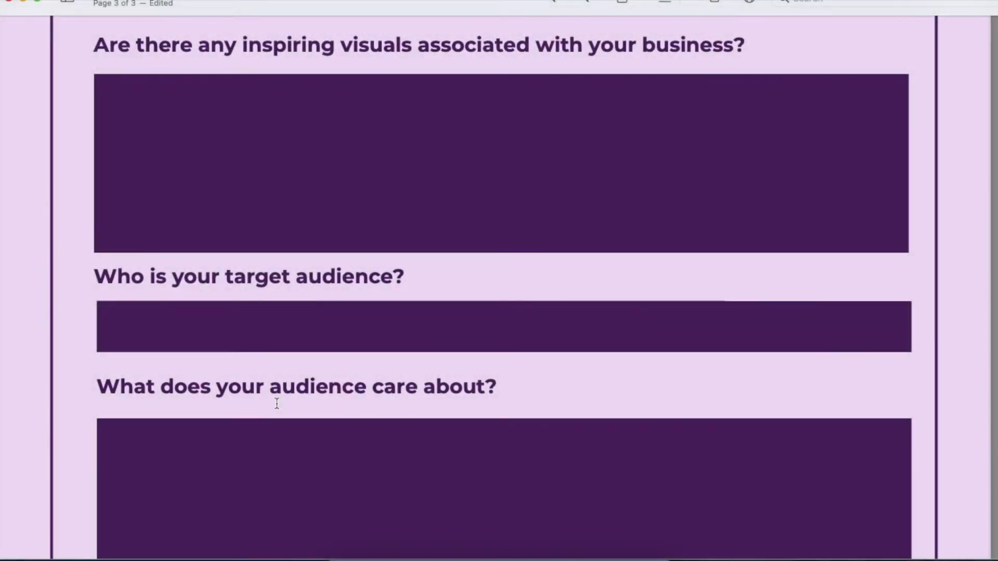
pyautogui.scroll(-3)
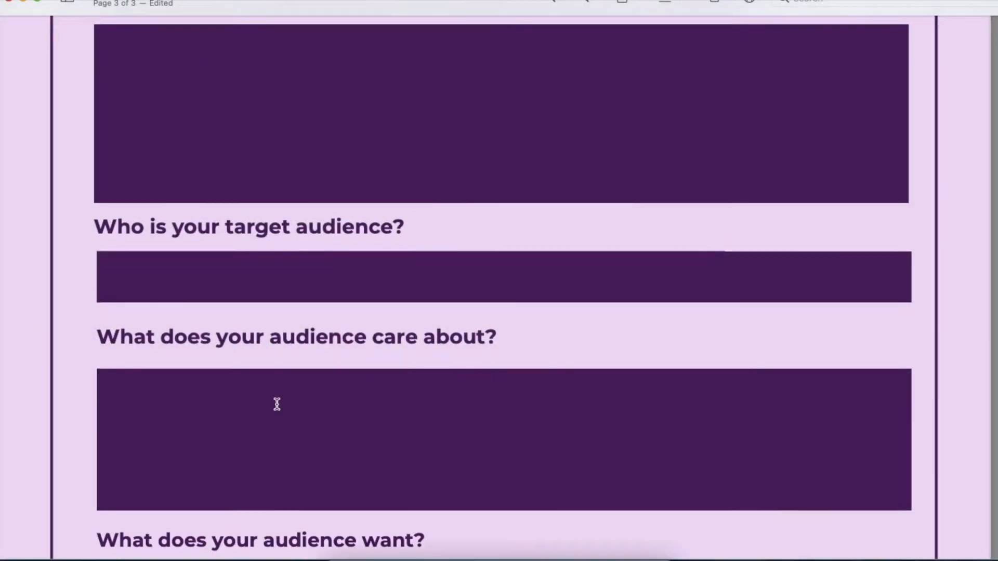
pyautogui.scroll(-3)
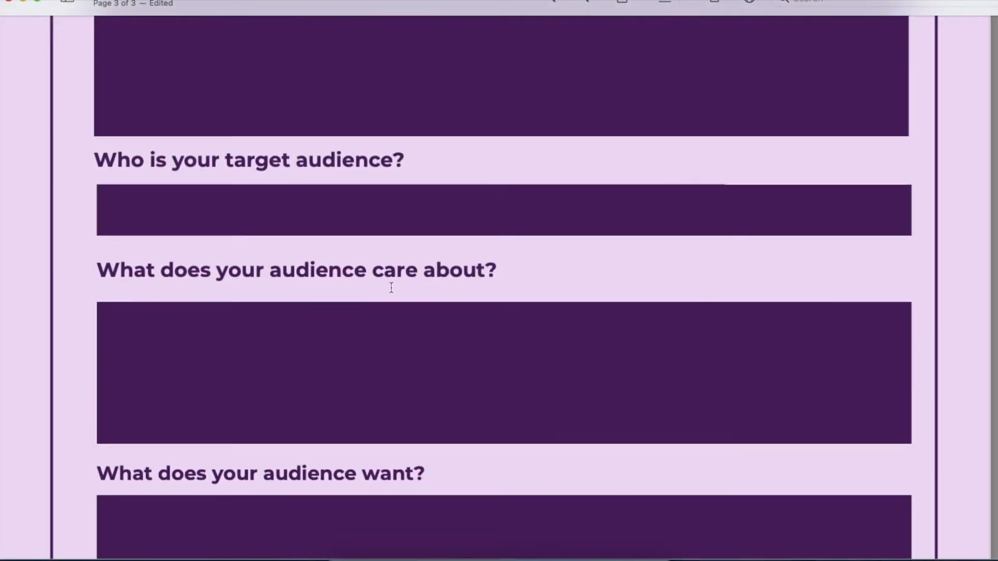
pyautogui.moveTo(447, 305)
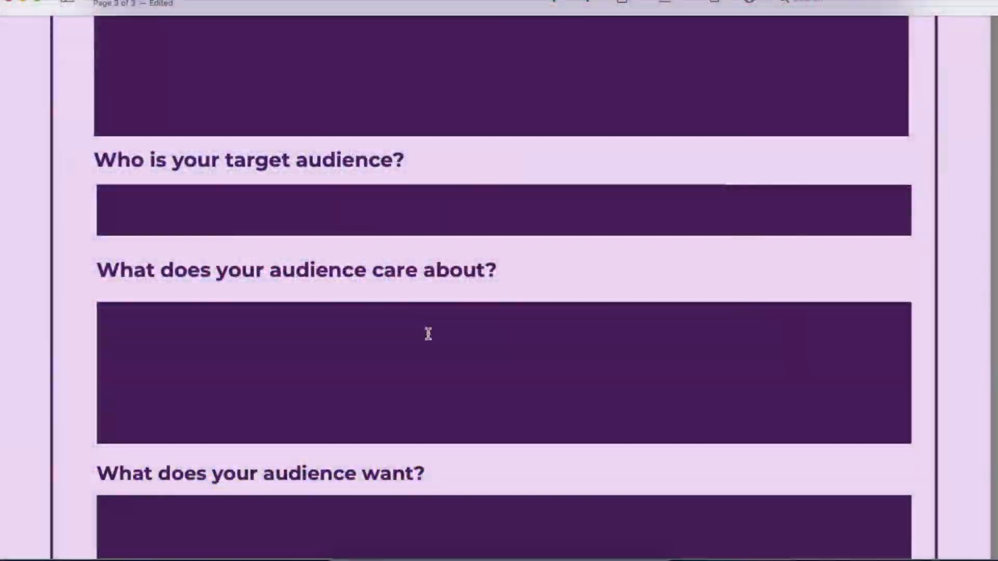
pyautogui.moveTo(420, 338)
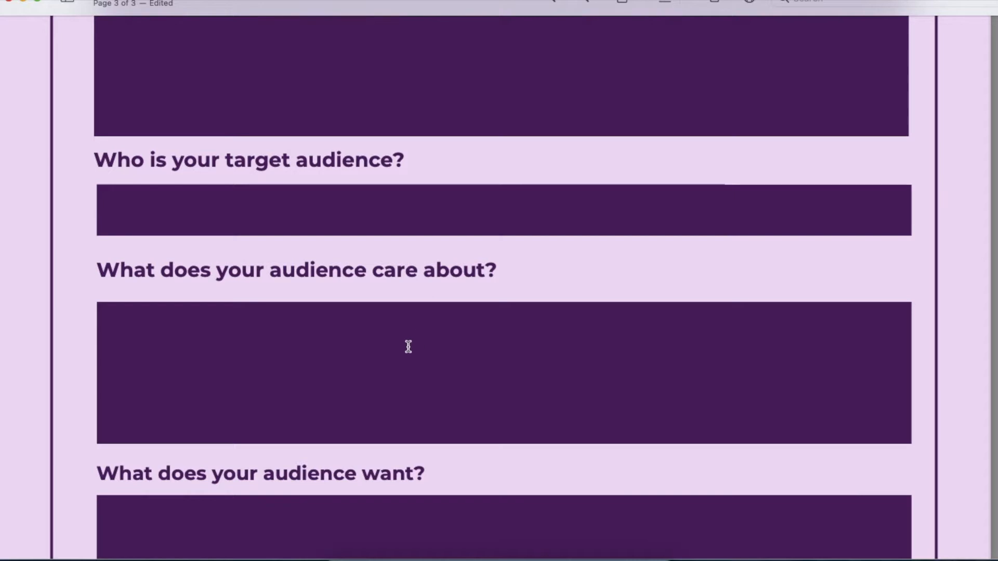
pyautogui.scroll(-3)
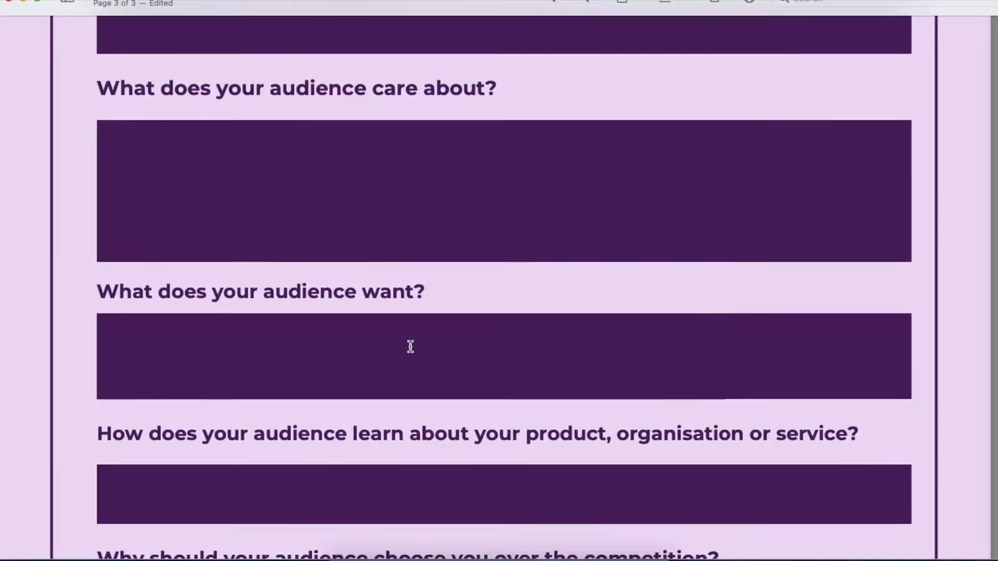
pyautogui.scroll(-3)
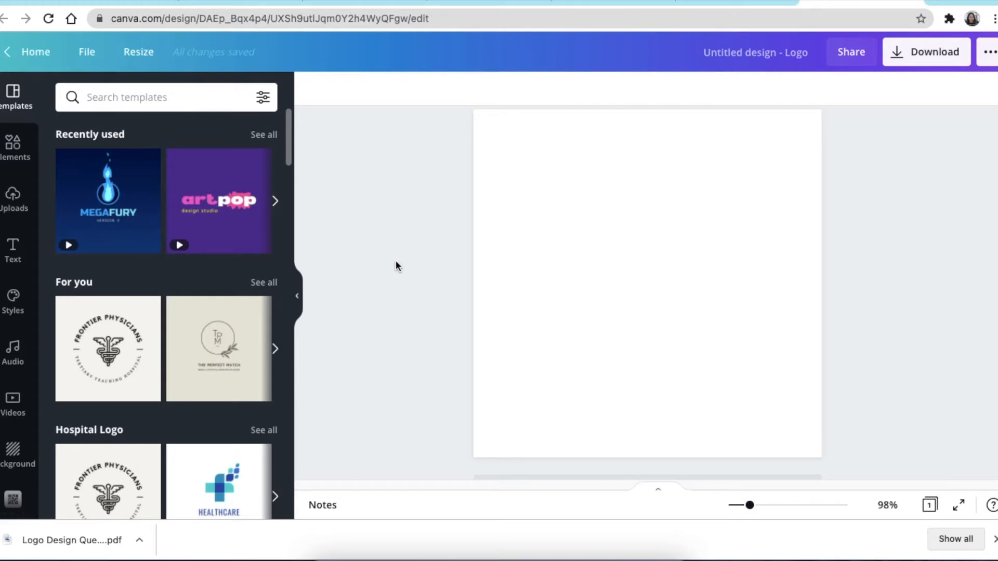
pyautogui.moveTo(407, 301)
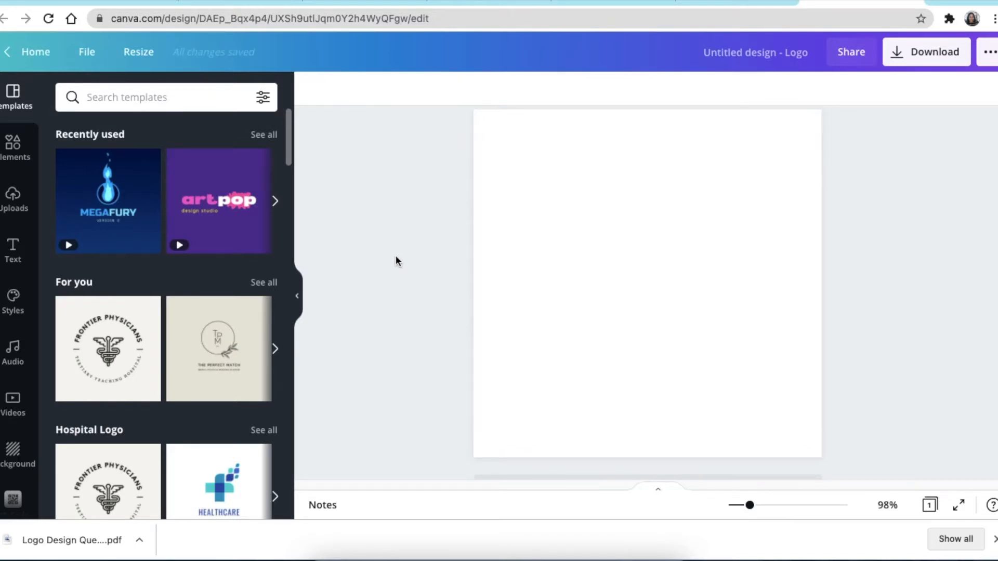
pyautogui.moveTo(399, 279)
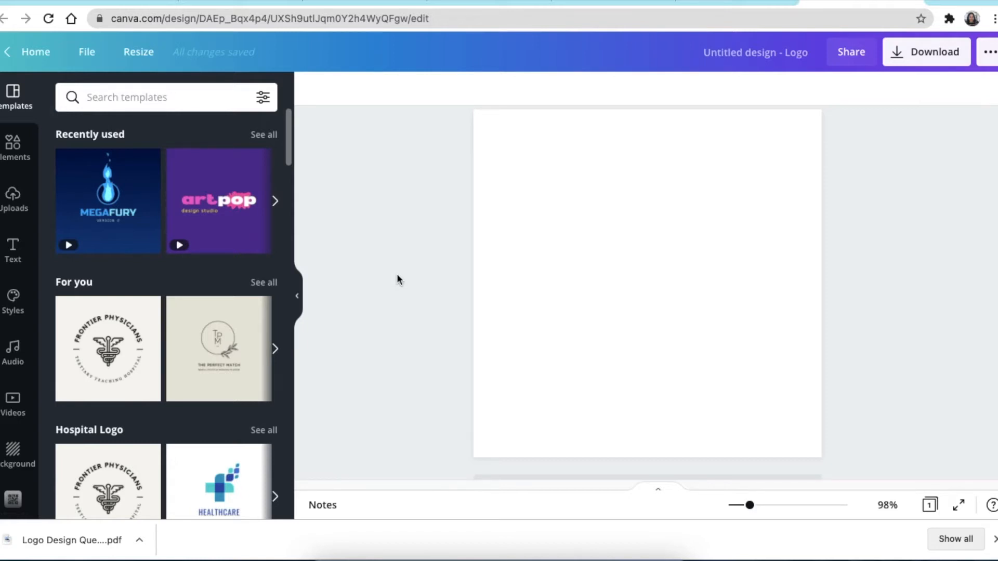
pyautogui.moveTo(406, 283)
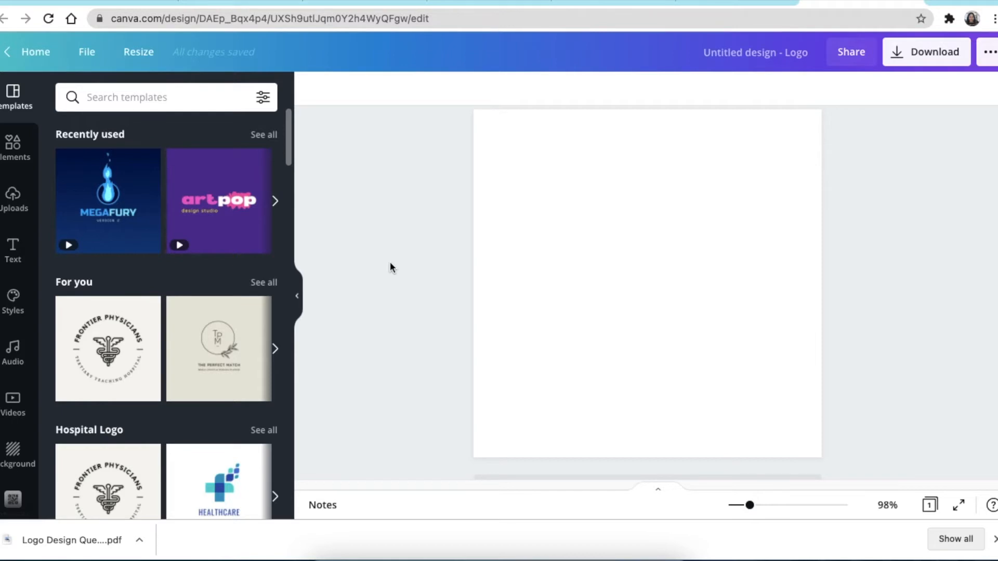
pyautogui.moveTo(395, 300)
pyautogui.write('MA')
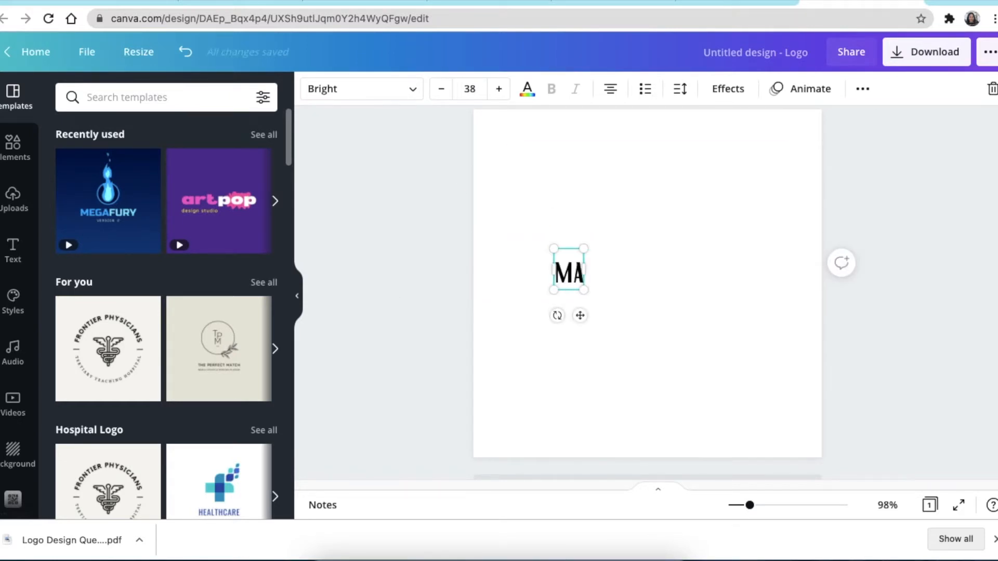
# Set 'mala' in Montserrat Extra-Bold and rotate it to vertical.
pyautogui.write('LA')
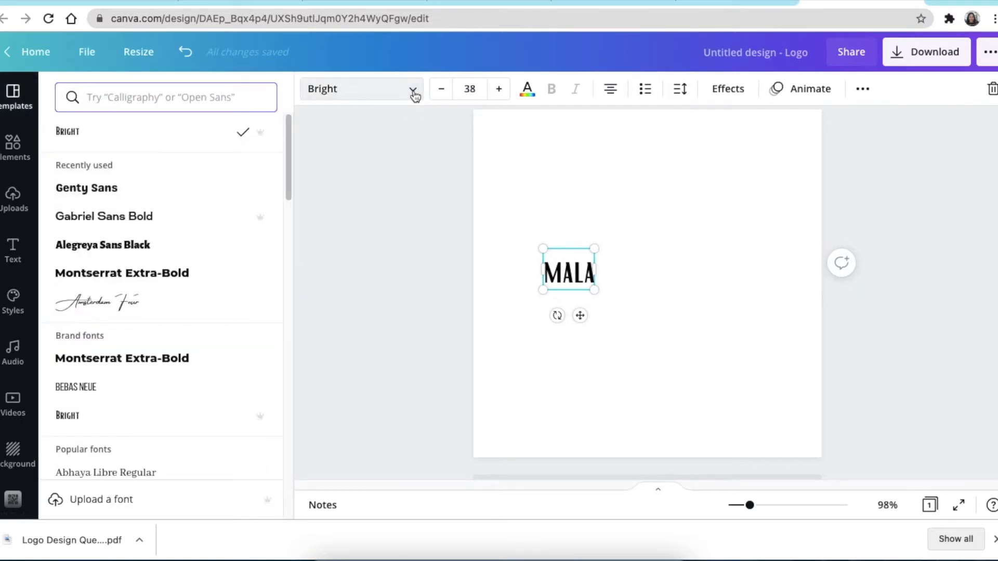
pyautogui.click(122, 273)
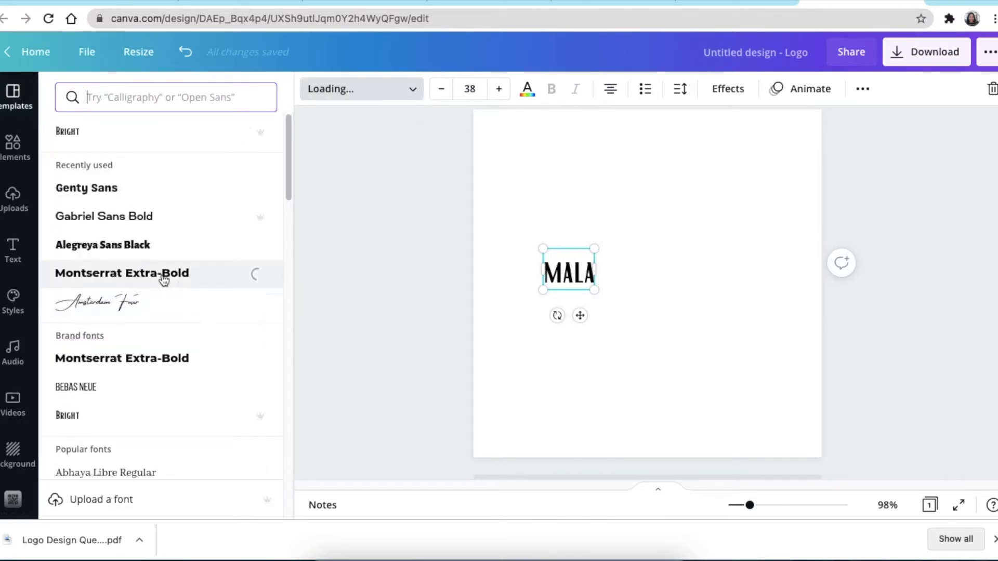
pyautogui.click(122, 273)
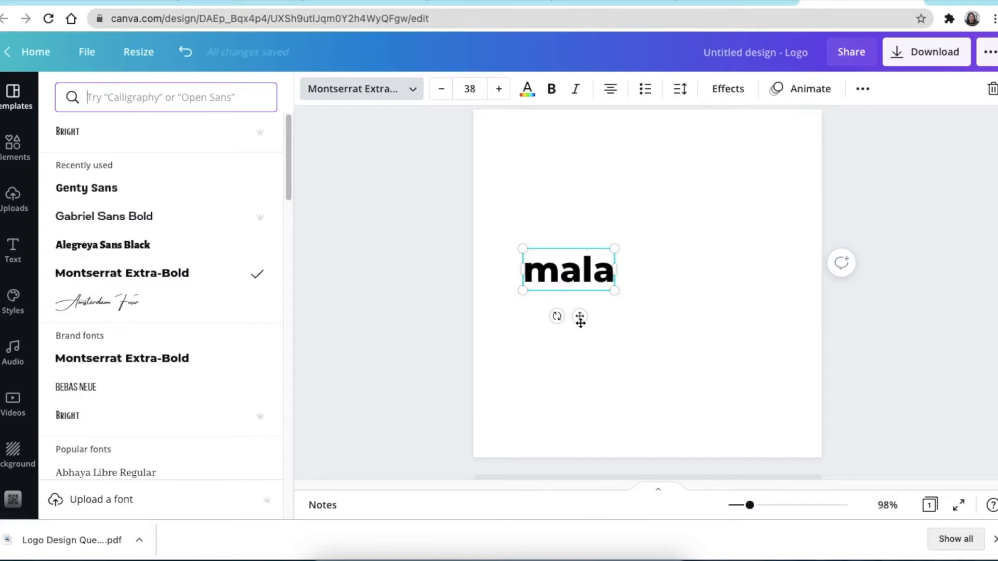
pyautogui.moveTo(557, 317); pyautogui.dragTo(621, 332)
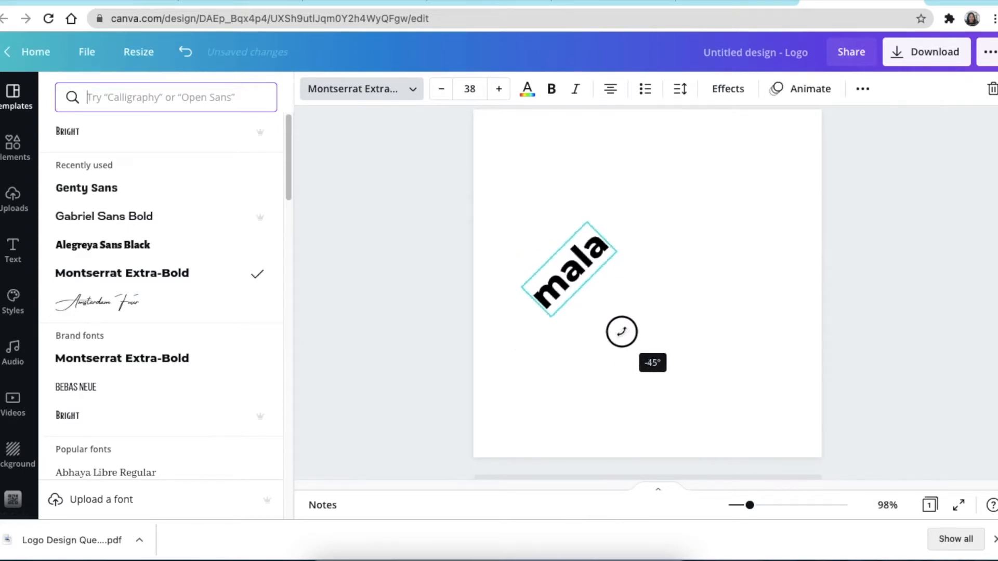
pyautogui.moveTo(621, 331); pyautogui.dragTo(669, 276)
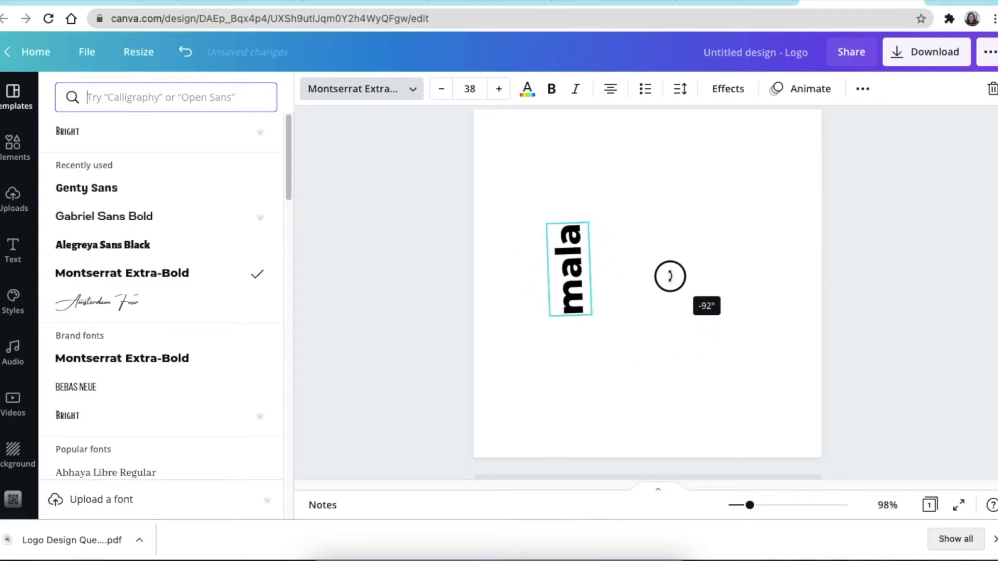
pyautogui.moveTo(670, 276); pyautogui.dragTo(669, 279)
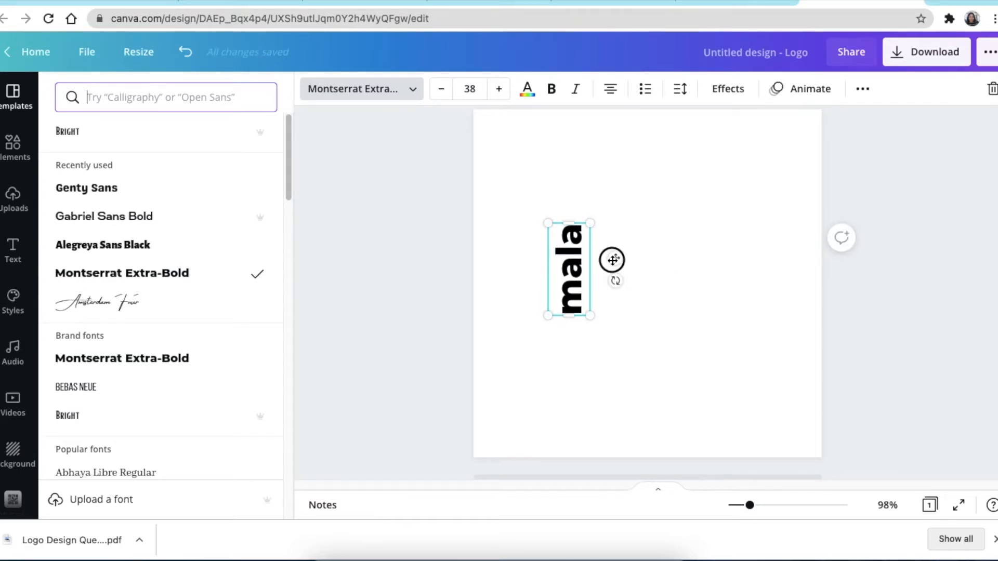
# Enlarge the vertical 'mala' text to about size 60.
pyautogui.moveTo(568, 270); pyautogui.dragTo(542, 295)
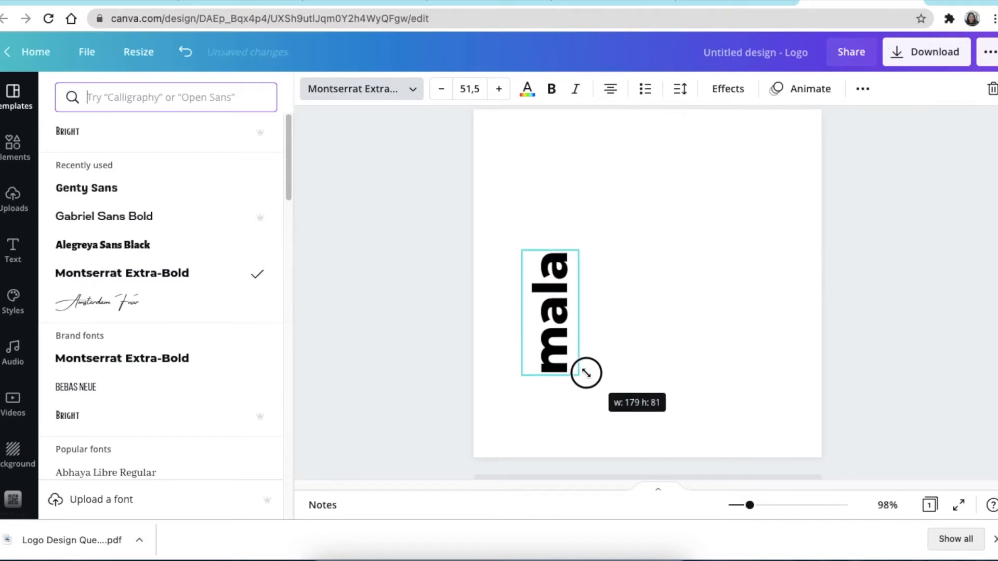
pyautogui.moveTo(584, 374); pyautogui.dragTo(550, 377)
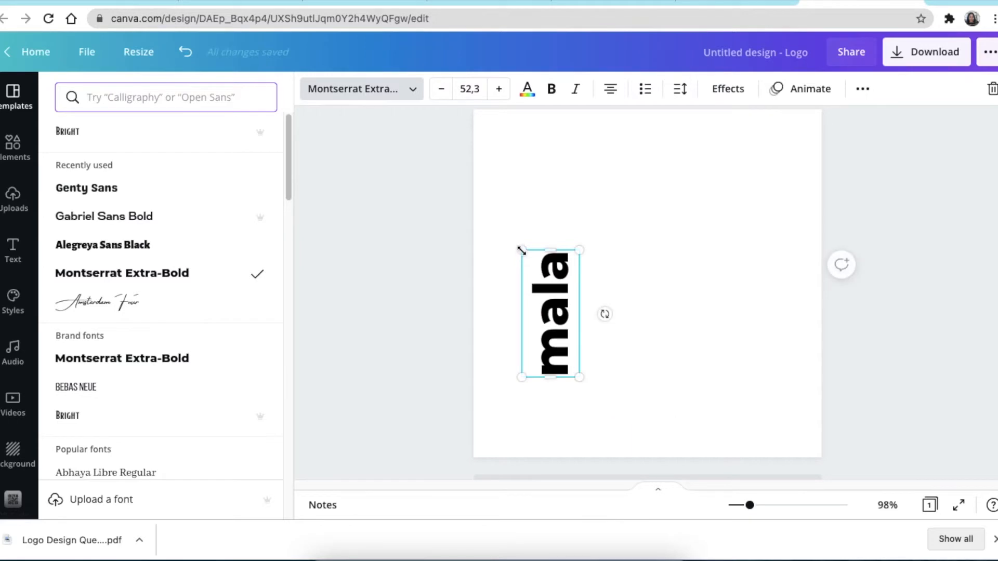
pyautogui.moveTo(520, 250); pyautogui.dragTo(506, 233)
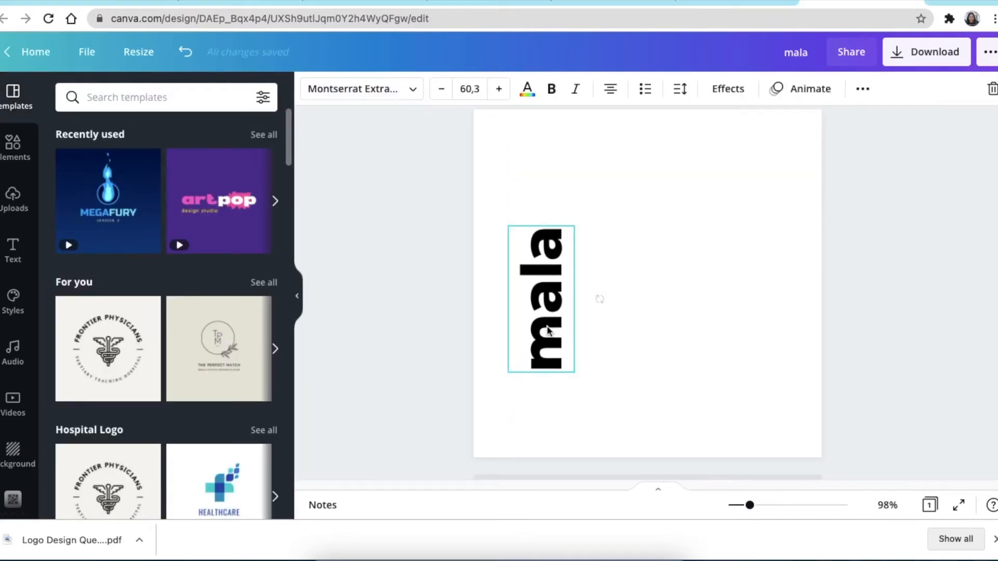
# Duplicate 'mala', turn the copy horizontal, and retype it as 'ogudu' beside it.
pyautogui.click(541, 299)
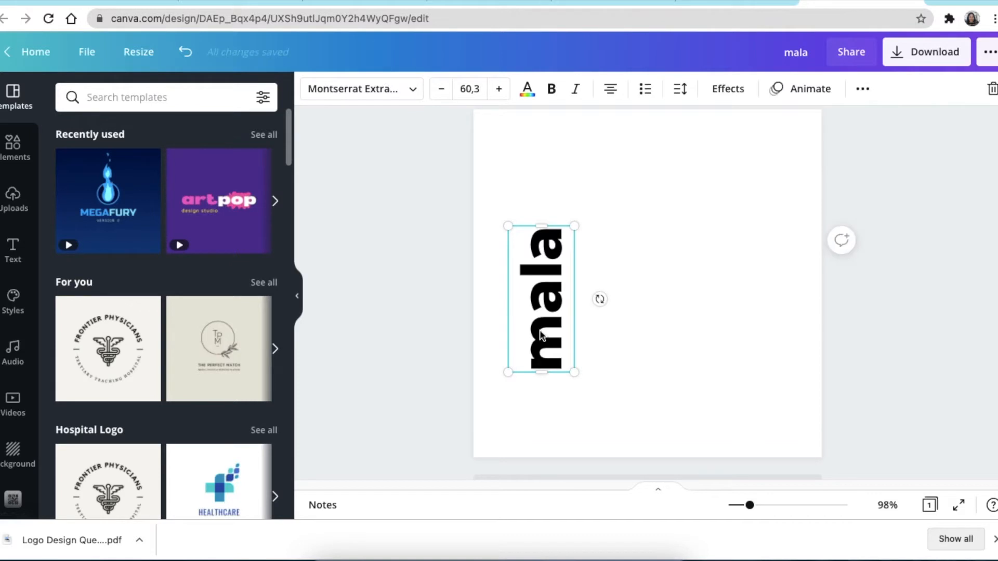
pyautogui.moveTo(541, 299); pyautogui.dragTo(555, 312)
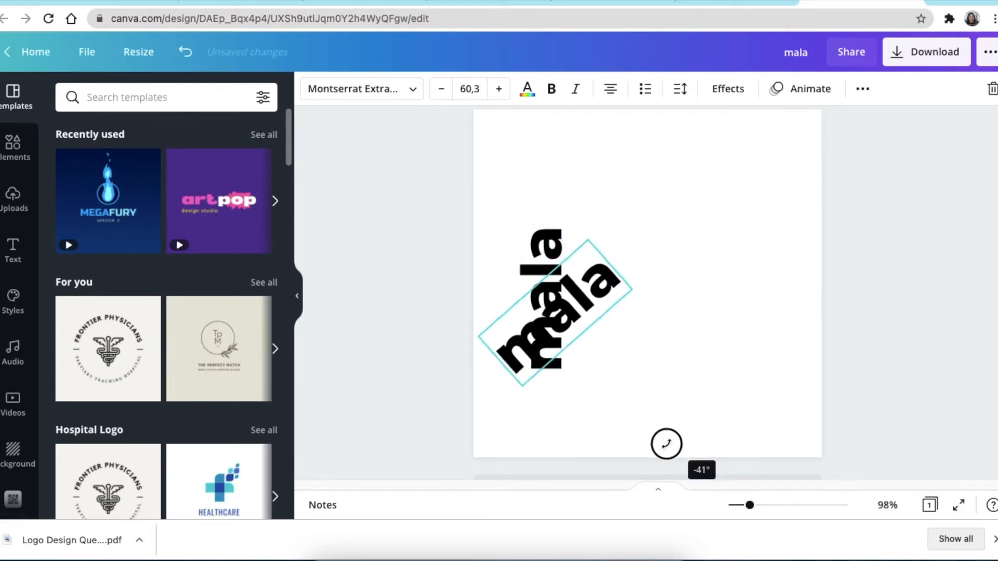
pyautogui.moveTo(667, 444); pyautogui.dragTo(555, 508)
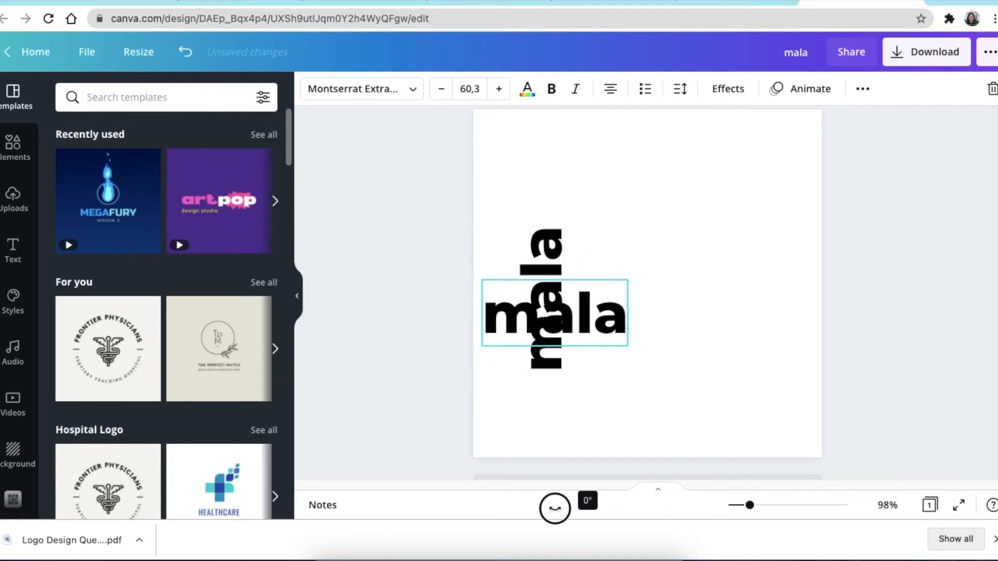
pyautogui.moveTo(554, 312); pyautogui.dragTo(641, 349)
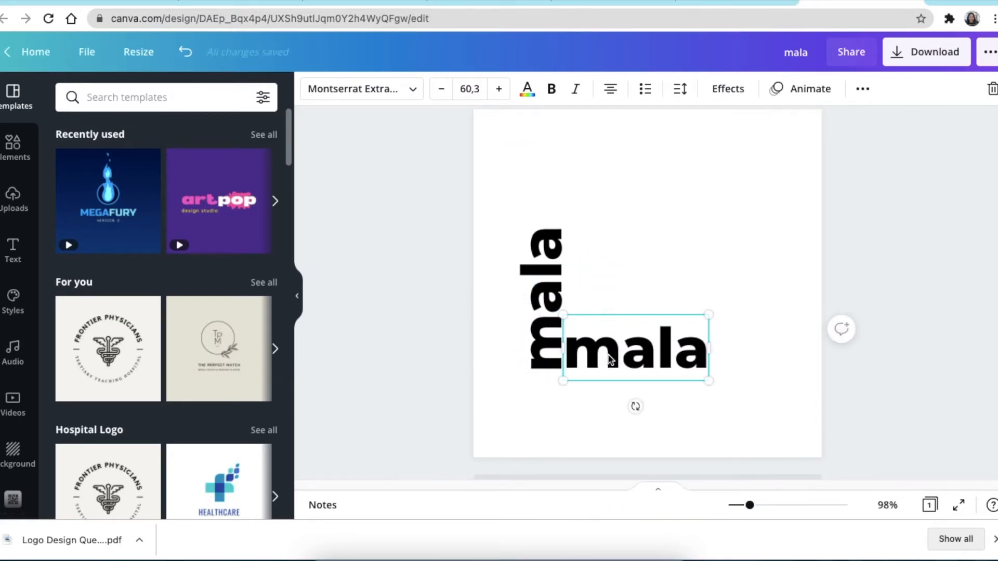
pyautogui.tripleClick(632, 348)
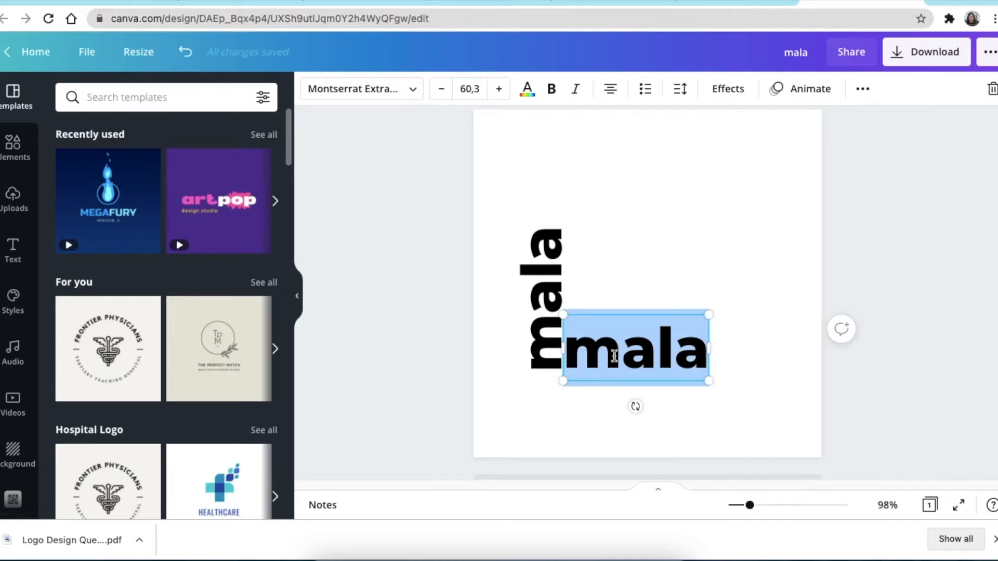
pyautogui.write('ogudu')
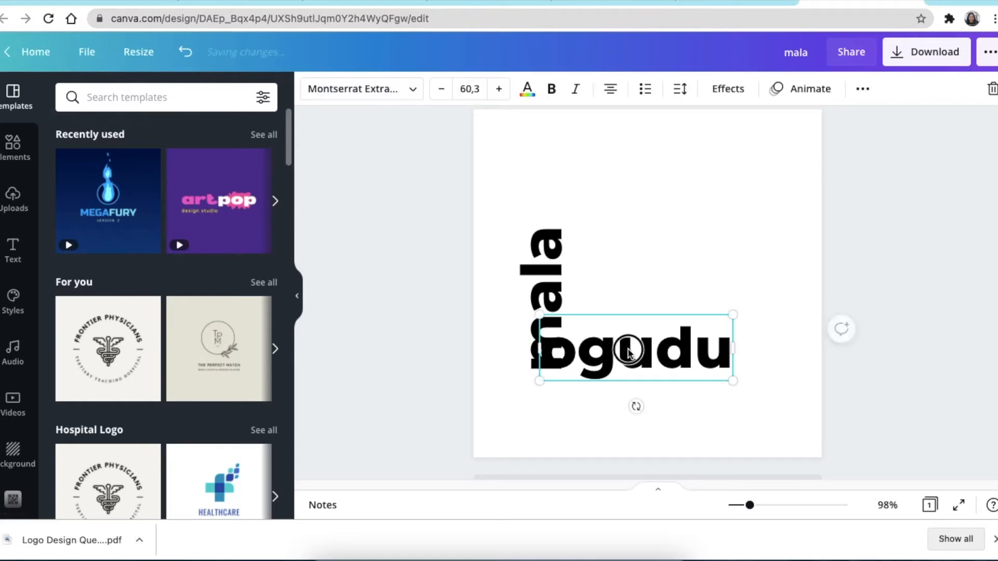
pyautogui.moveTo(630, 350); pyautogui.dragTo(650, 352)
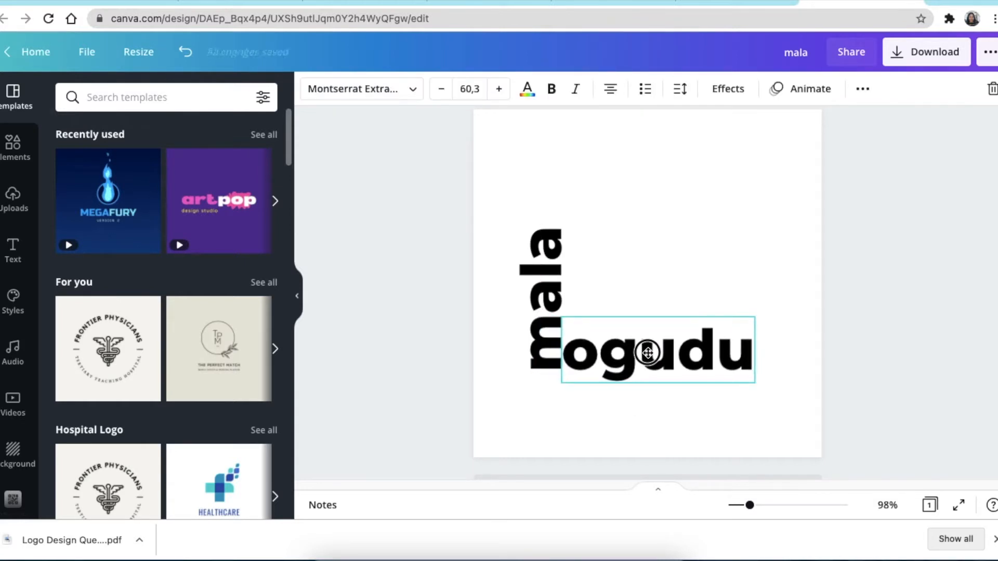
pyautogui.click(527, 88)
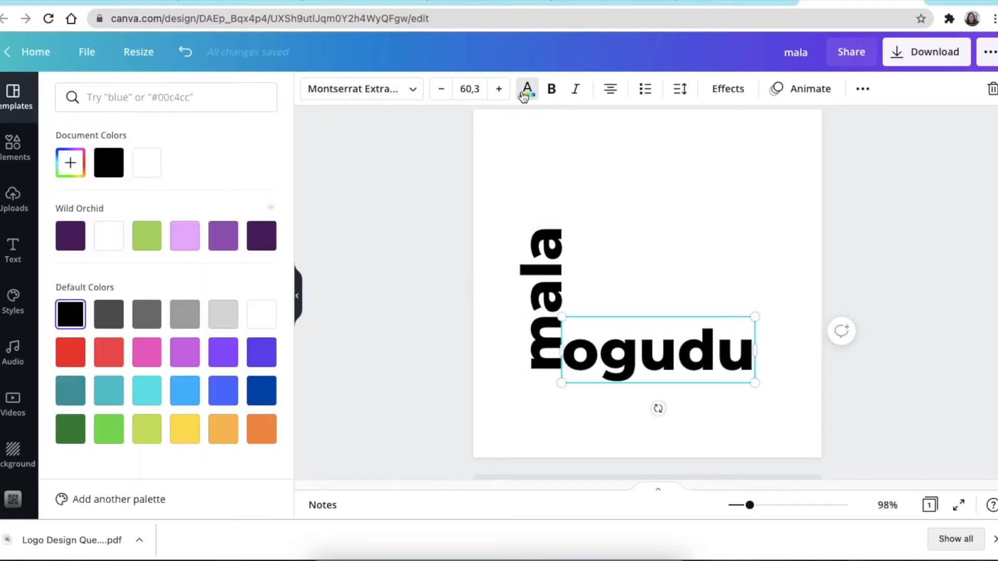
# Colour 'mala' and 'ogudu' a custom dark brown, then start an Elements search.
pyautogui.click(108, 162)
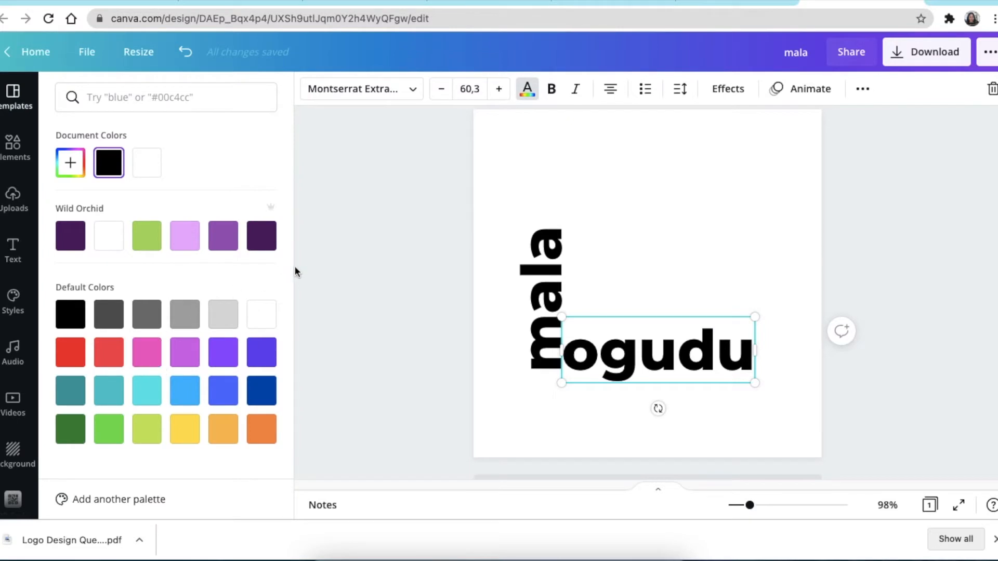
pyautogui.moveTo(70, 163)
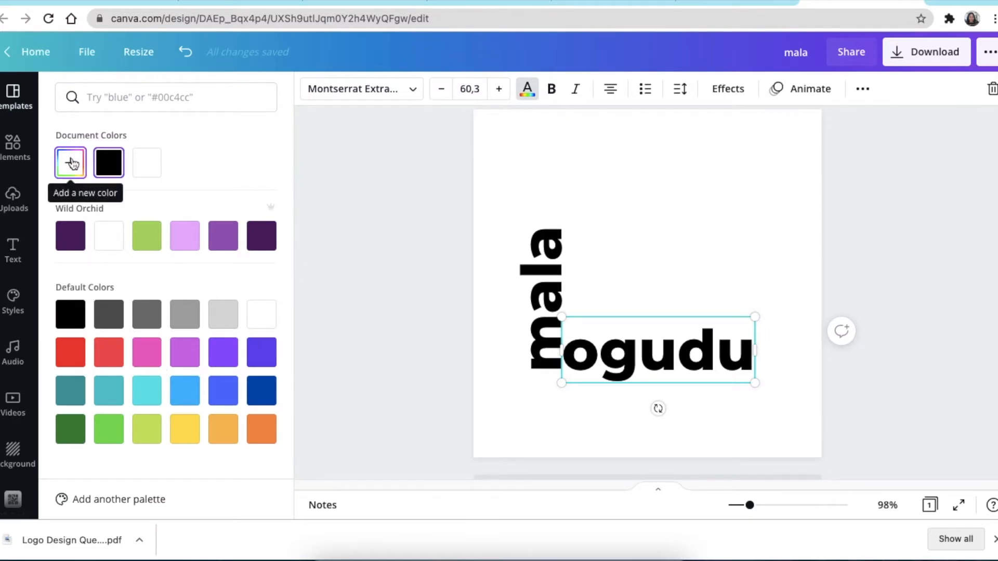
pyautogui.click(70, 162)
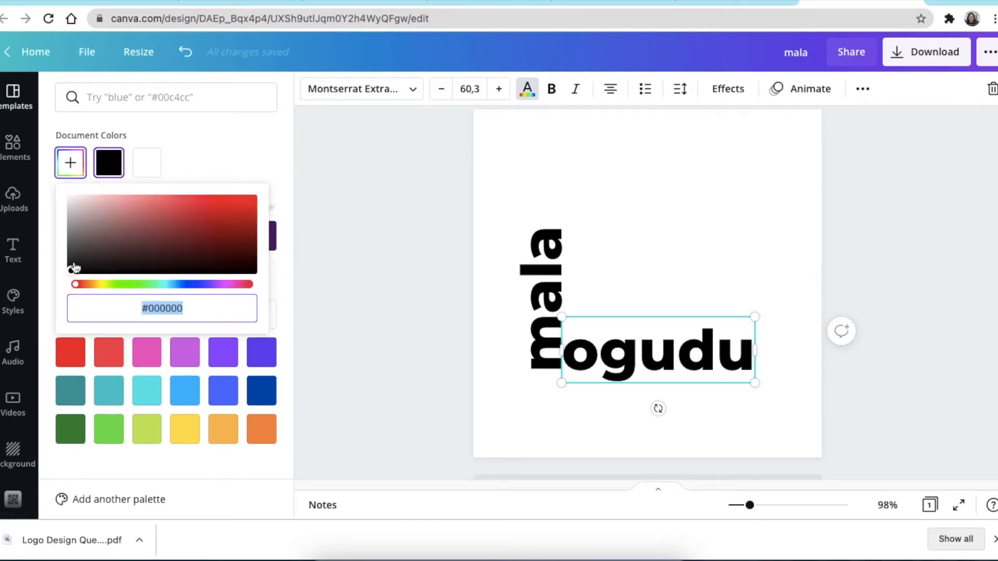
pyautogui.click(202, 261)
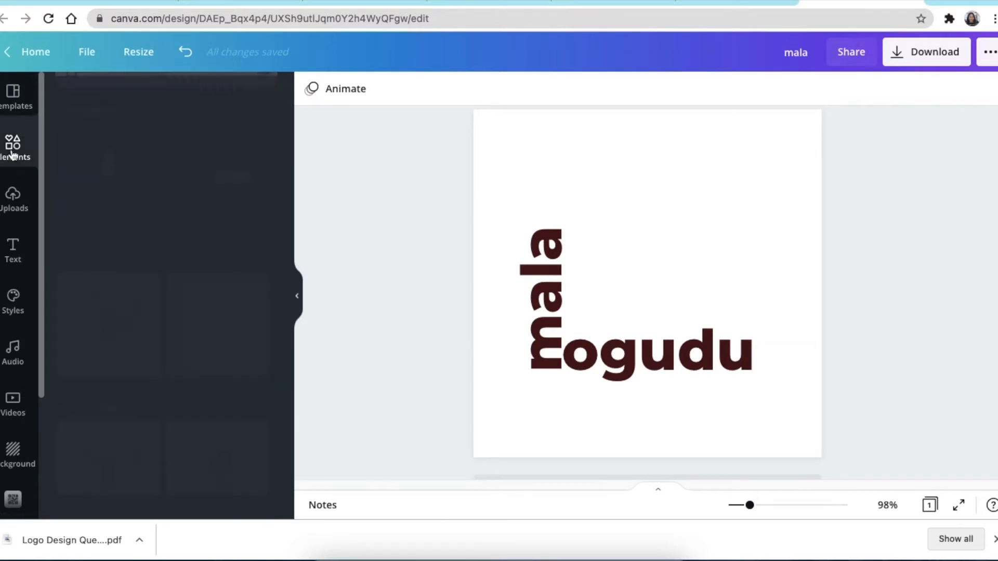
pyautogui.click(13, 147)
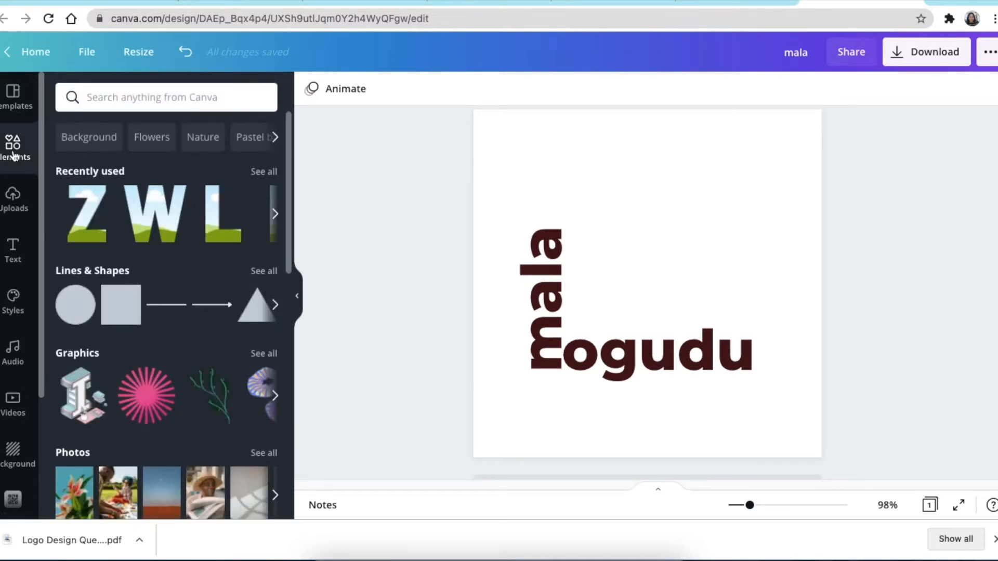
pyautogui.click(166, 97)
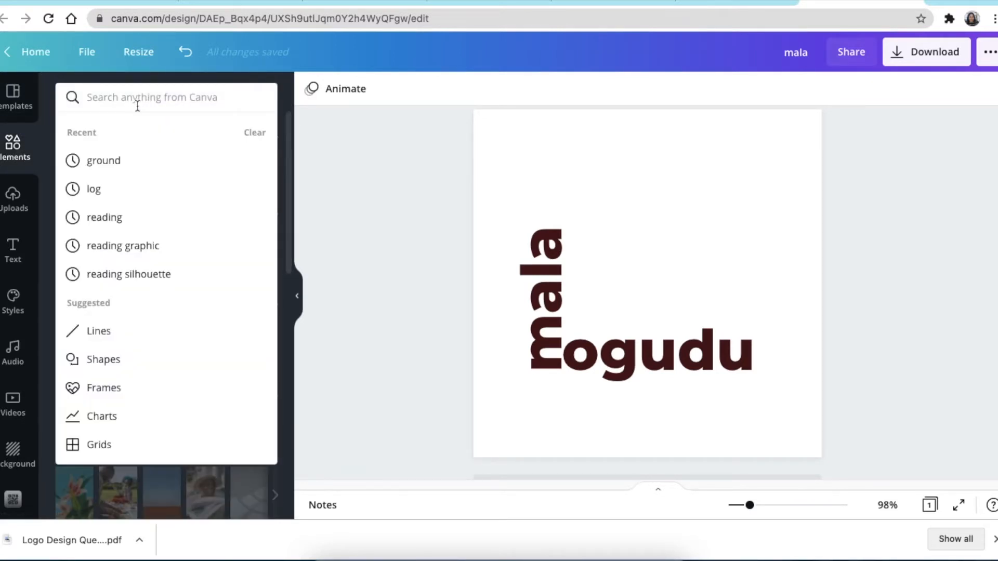
# Search Elements for 'pots', add the steaming pot drawing, and enlarge it above 'ogudu'.
pyautogui.write('pots')
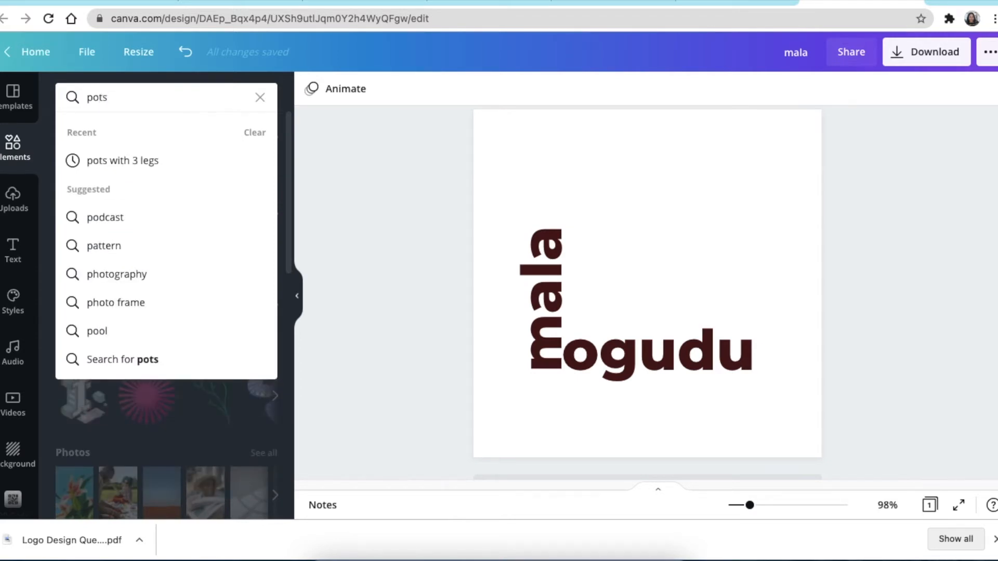
pyautogui.press('Enter')
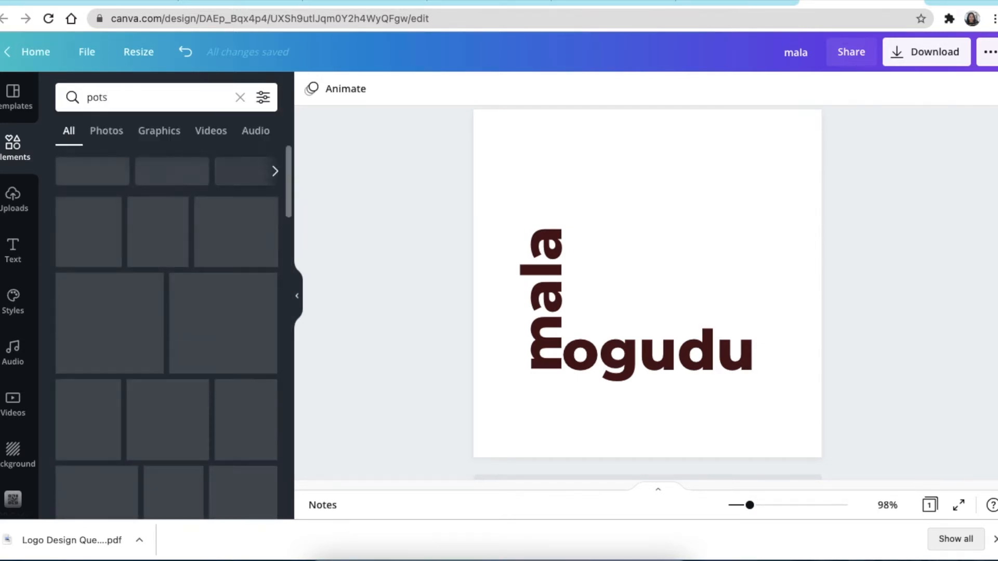
pyautogui.click(241, 275)
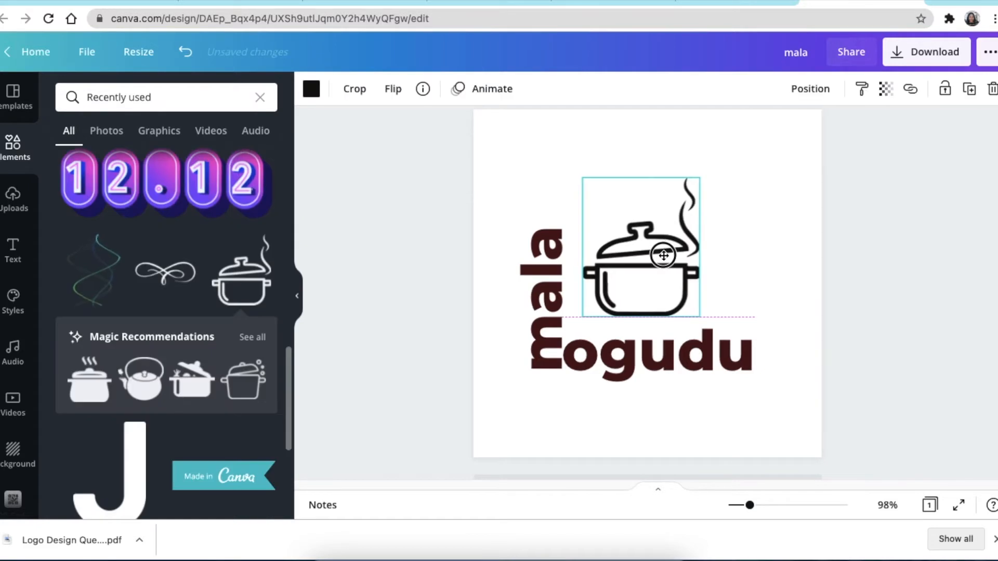
pyautogui.moveTo(664, 255); pyautogui.dragTo(738, 327)
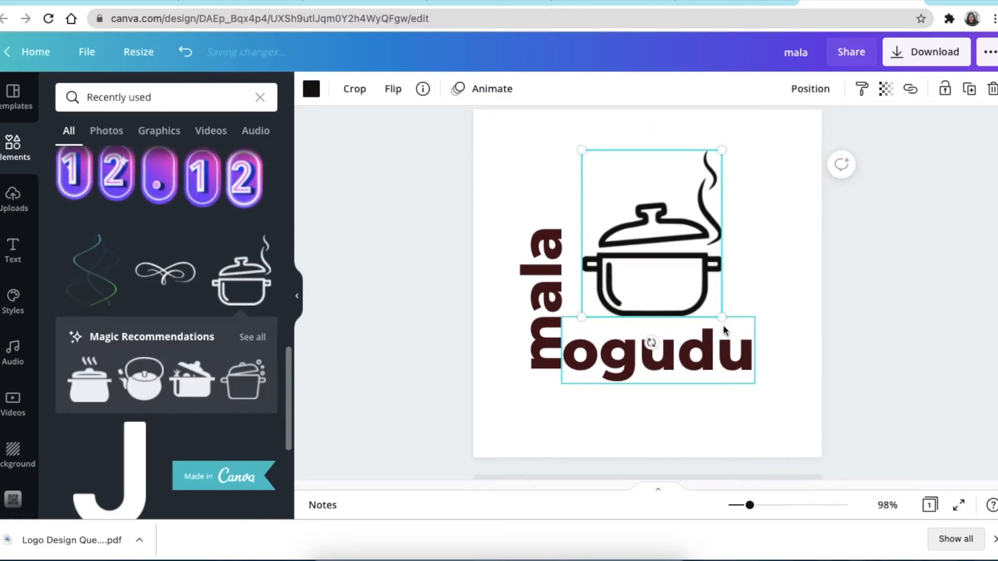
pyautogui.moveTo(722, 318); pyautogui.dragTo(764, 337)
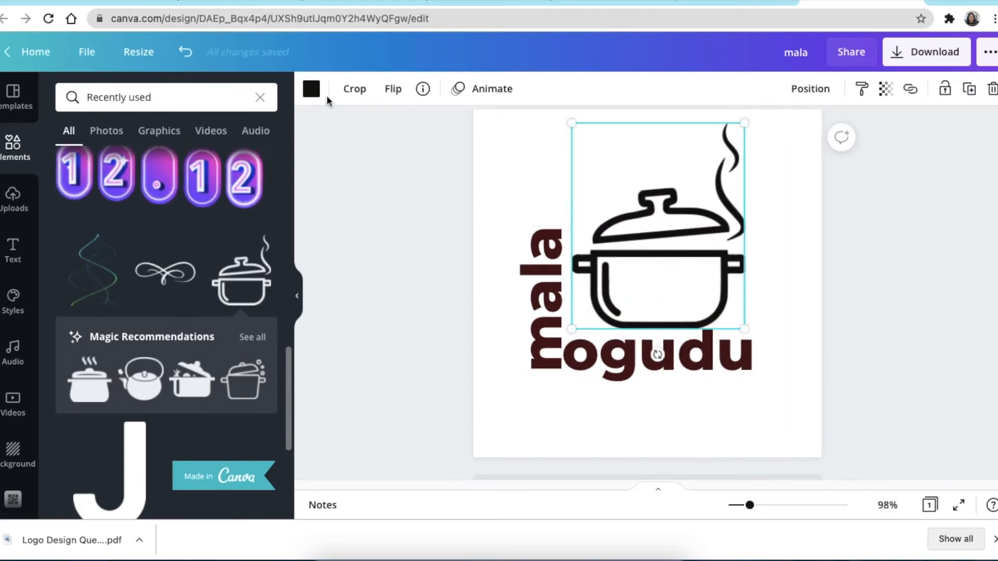
# Make the background yellow and pot white; add a wide 'Authentic Traditional Restaurant' tagline.
pyautogui.click(311, 89)
pyautogui.write('Authentic')
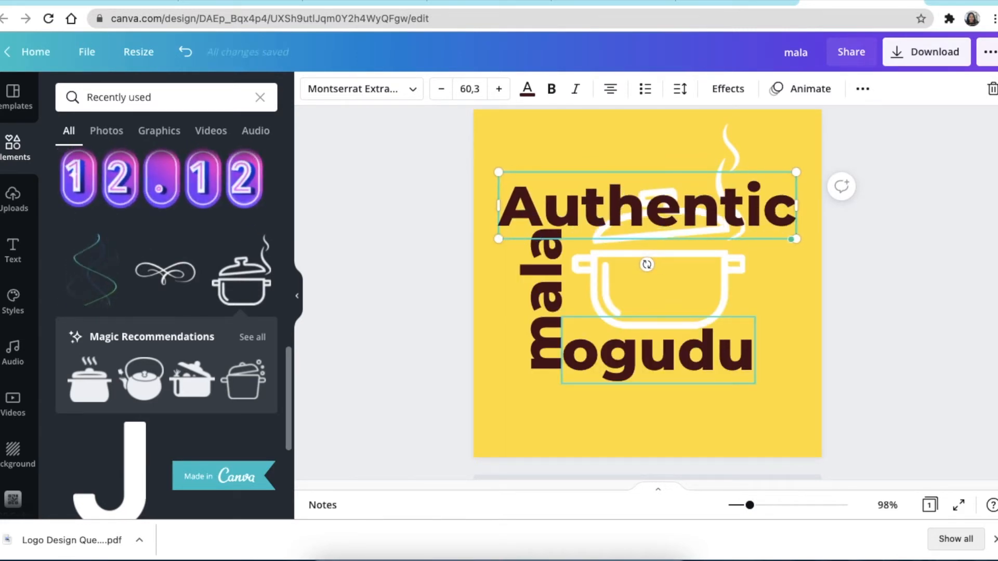
pyautogui.write('Traditional')
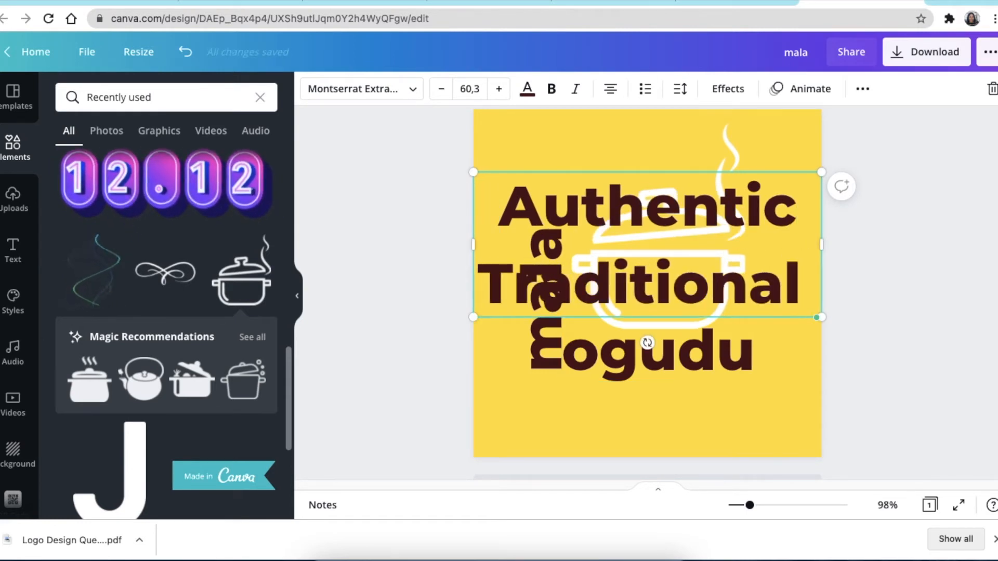
pyautogui.moveTo(647, 317); pyautogui.dragTo(646, 394)
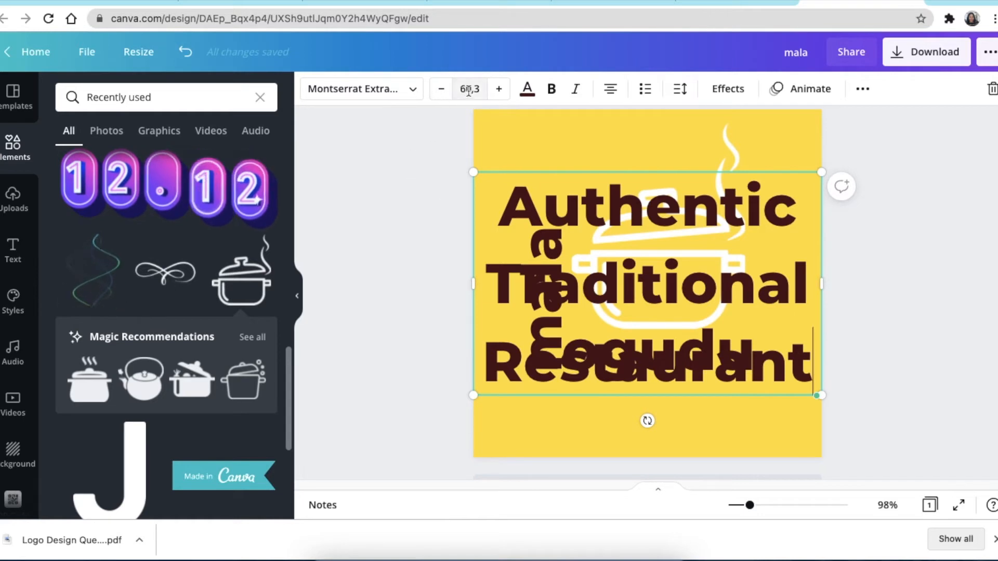
pyautogui.click(469, 88)
pyautogui.write('20')
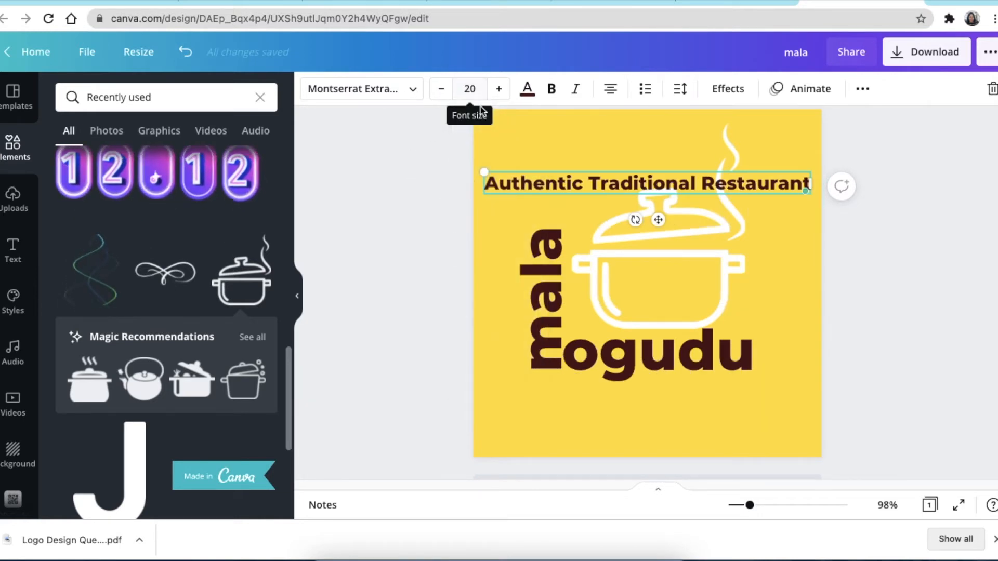
# Set the tagline to size 20, place it below 'ogudu', and colour it white.
pyautogui.moveTo(645, 183); pyautogui.dragTo(657, 361)
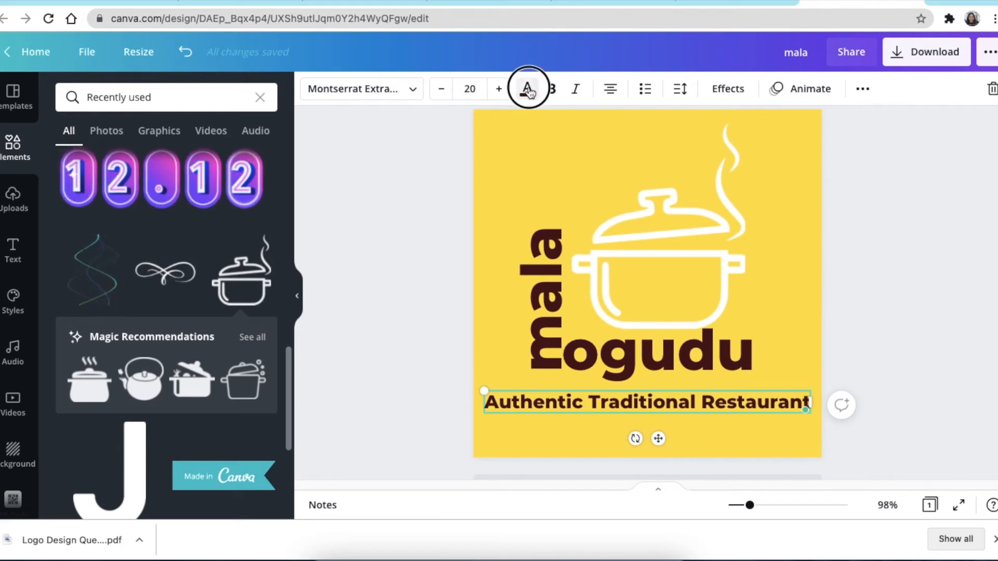
pyautogui.click(527, 88)
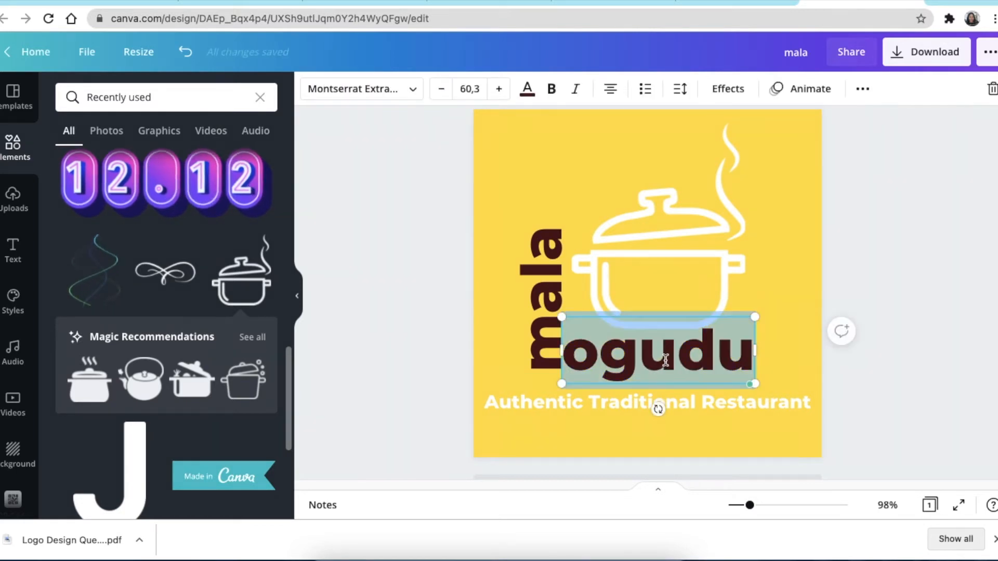
pyautogui.click(650, 352)
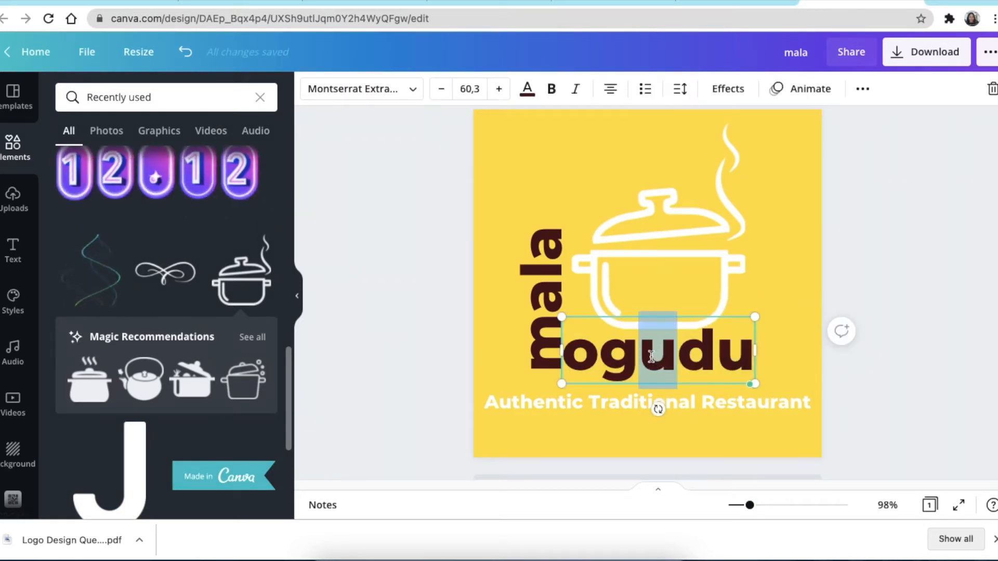
pyautogui.click(349, 297)
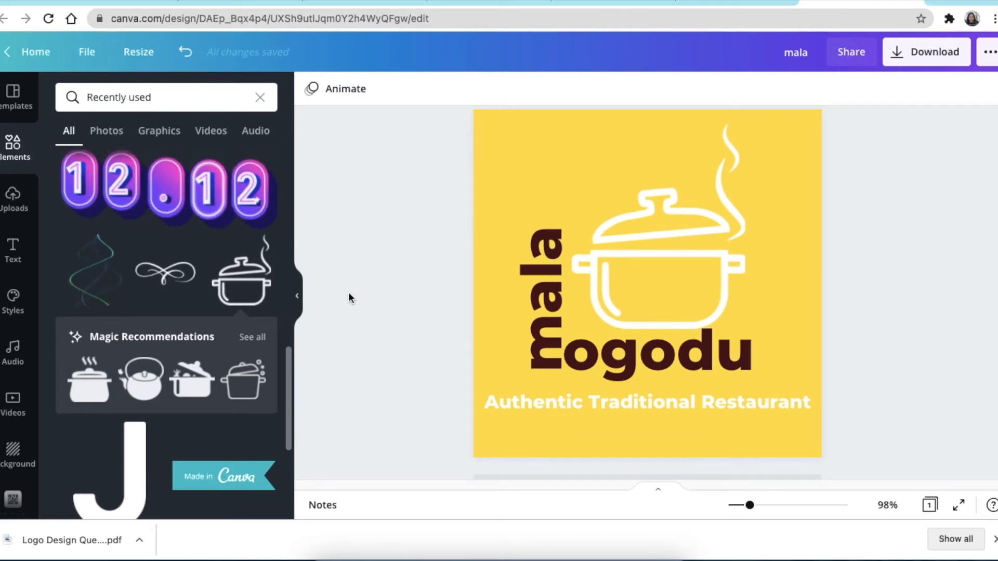
pyautogui.click(655, 350)
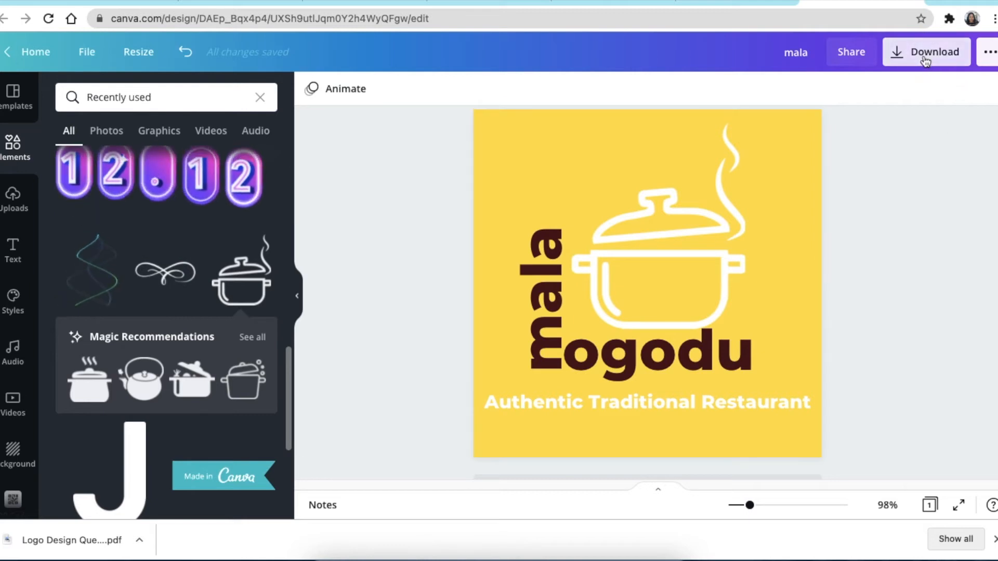
# Download the logo as mala.png with a transparent background.
pyautogui.click(925, 51)
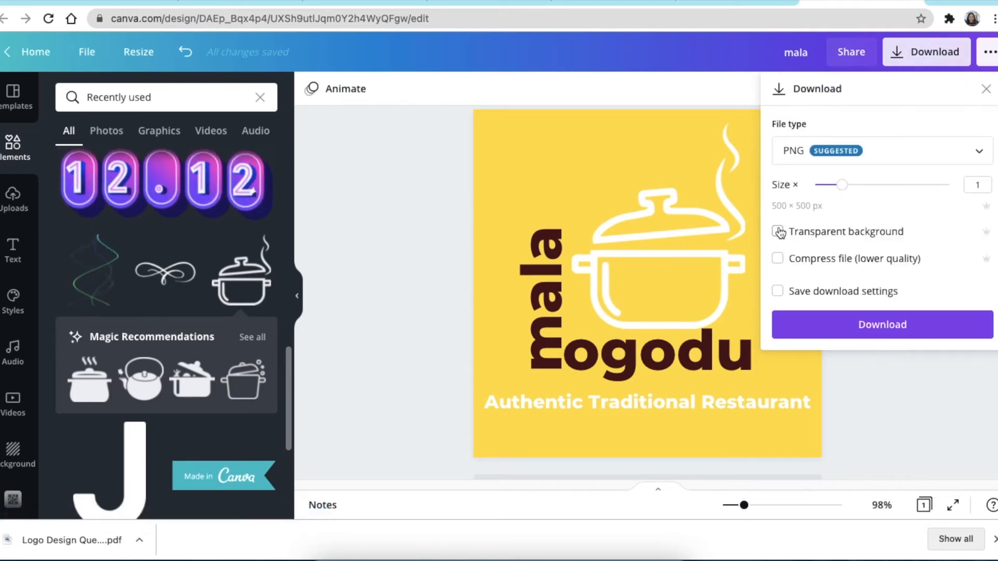
pyautogui.click(777, 230)
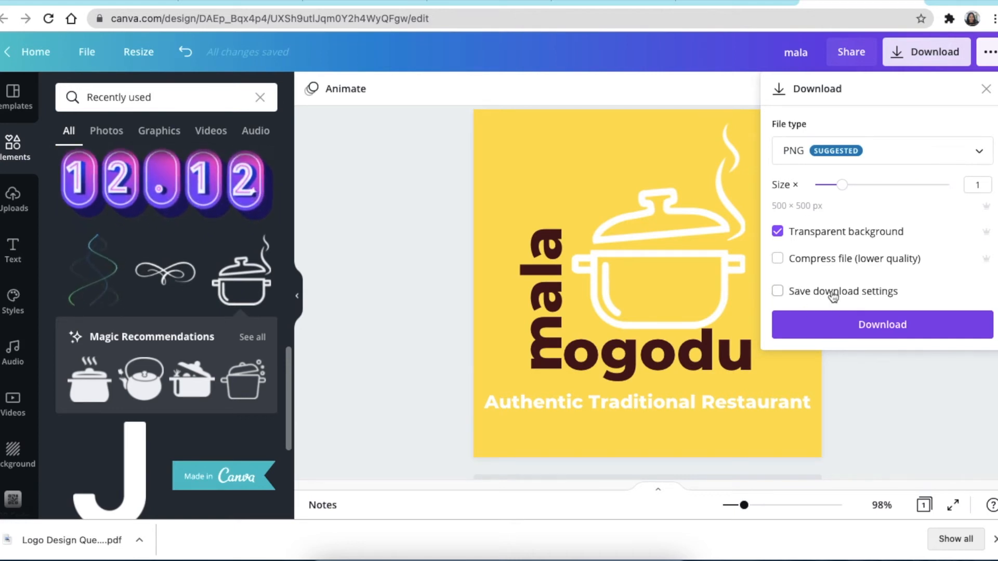
pyautogui.click(882, 325)
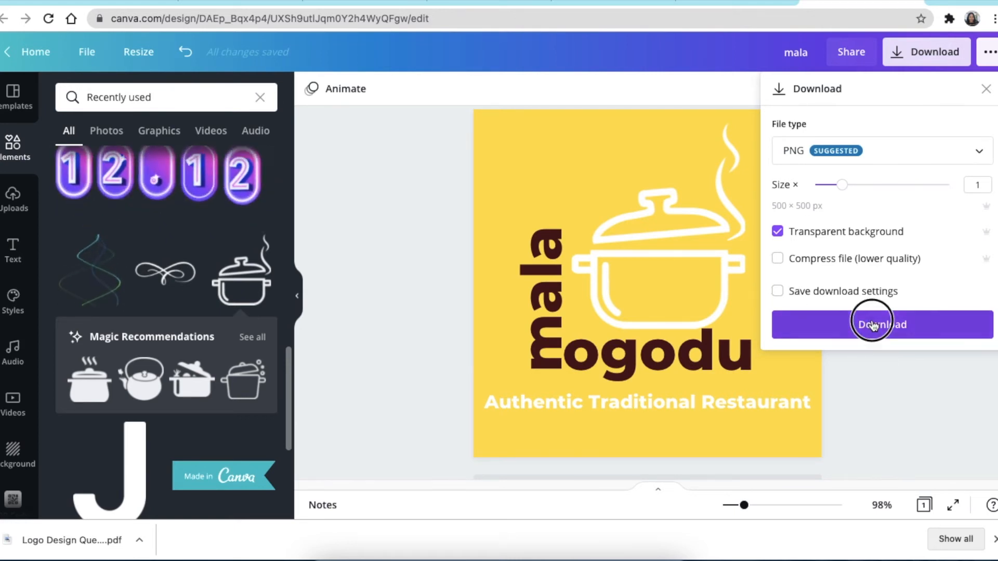
pyautogui.click(881, 325)
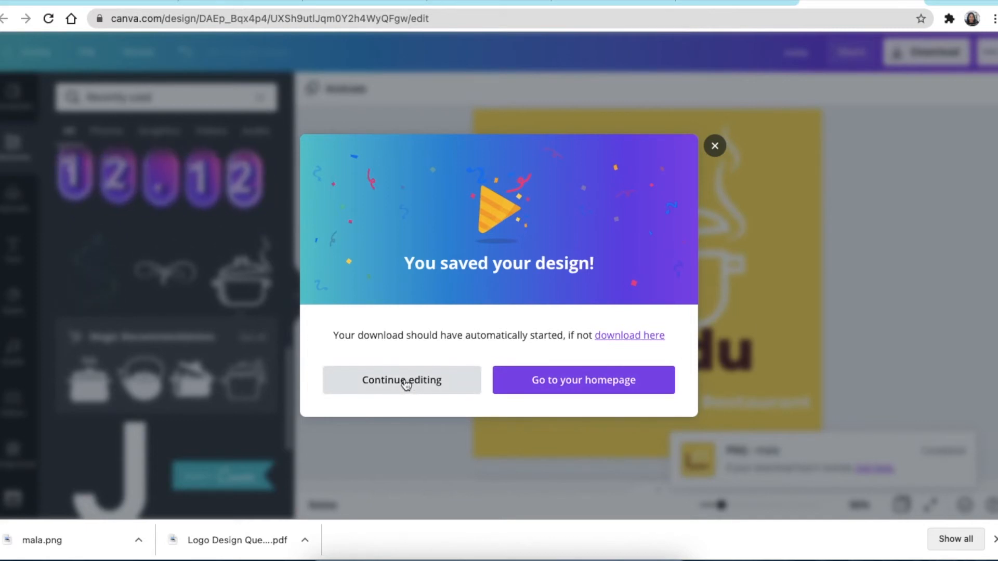
# Return to editing and download a second PNG copy, mala (1).png.
pyautogui.click(400, 380)
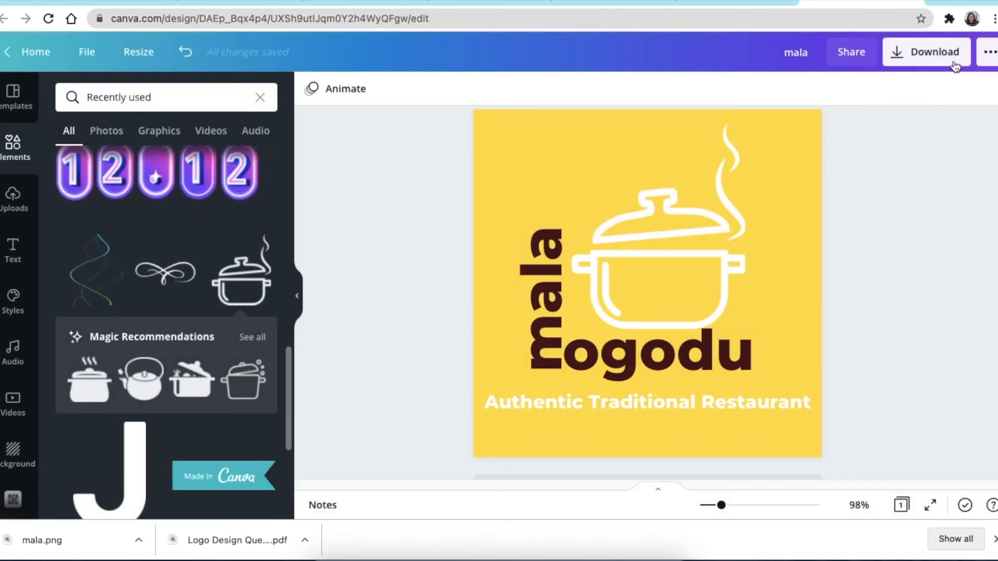
pyautogui.click(926, 52)
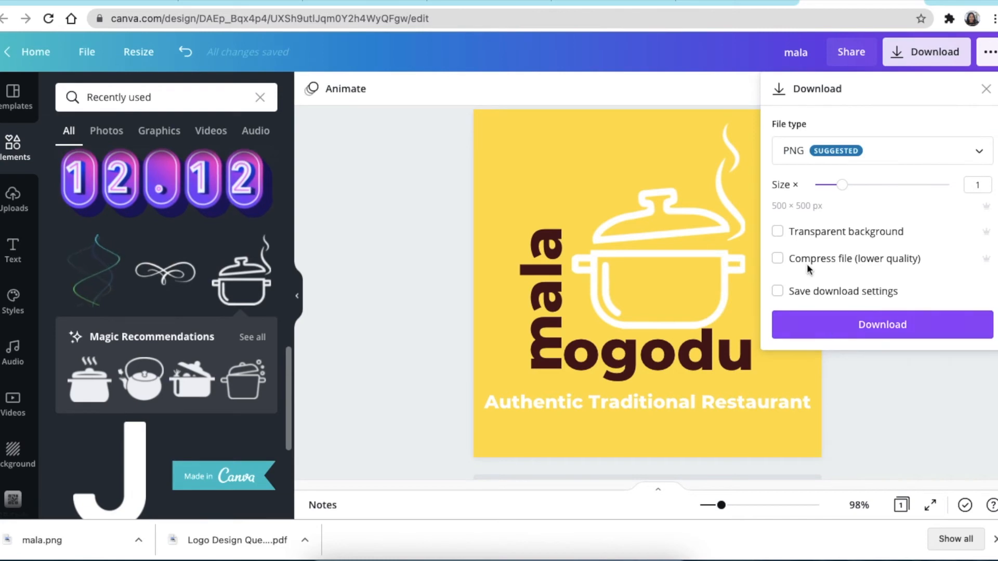
pyautogui.click(881, 324)
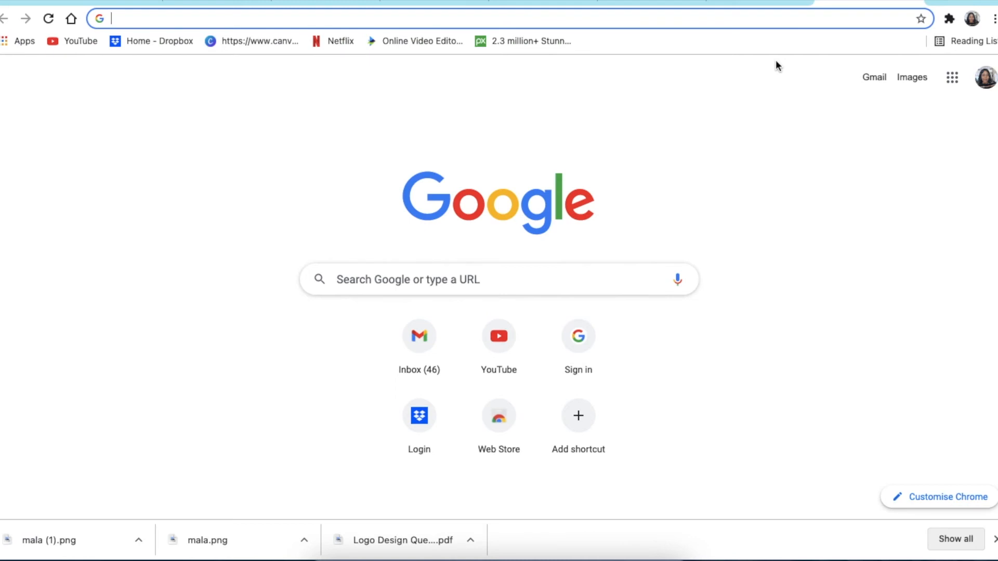
pyautogui.moveTo(776, 68)
pyautogui.write('photopea.com')
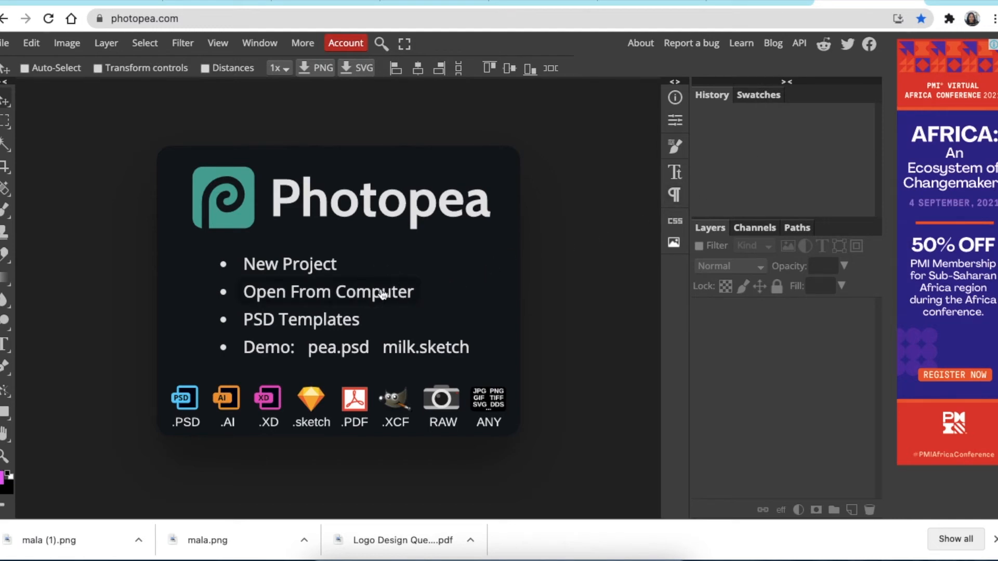
# Go to photopea.com and choose Open From Computer.
pyautogui.click(328, 292)
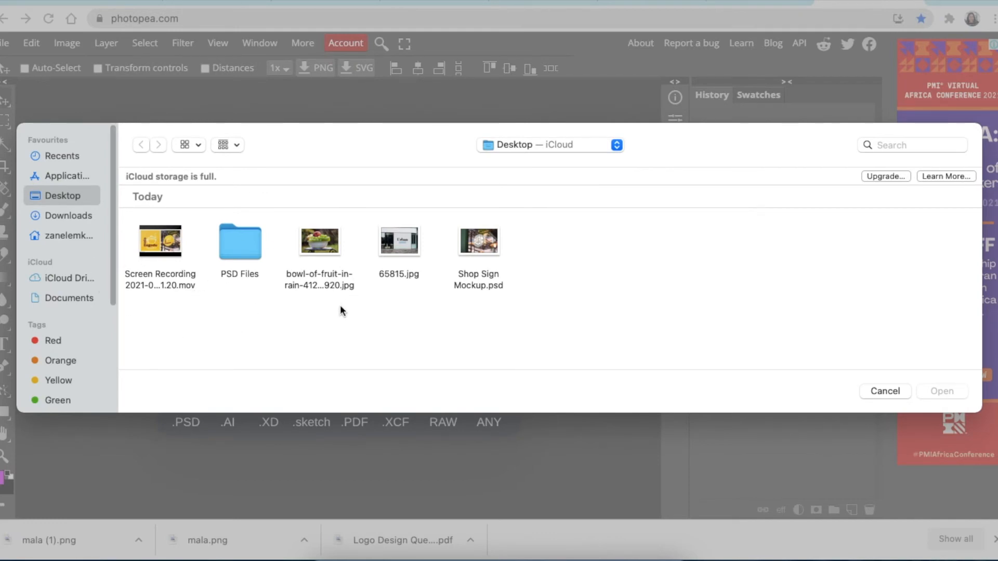
pyautogui.moveTo(481, 252)
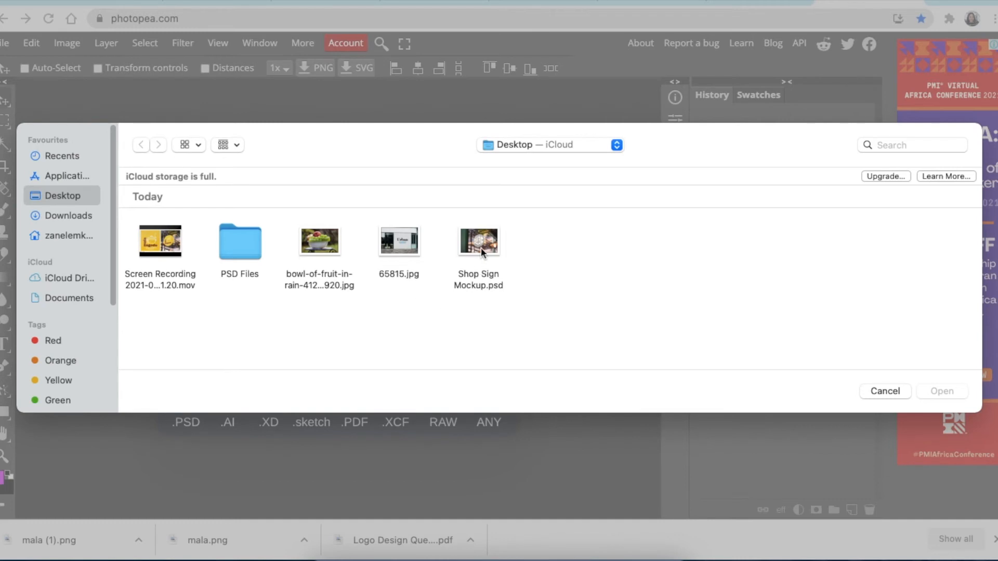
# Open Shop Sign Mockup.psd's sign smart object and hide the Morning Sun Logo layer.
pyautogui.click(478, 242)
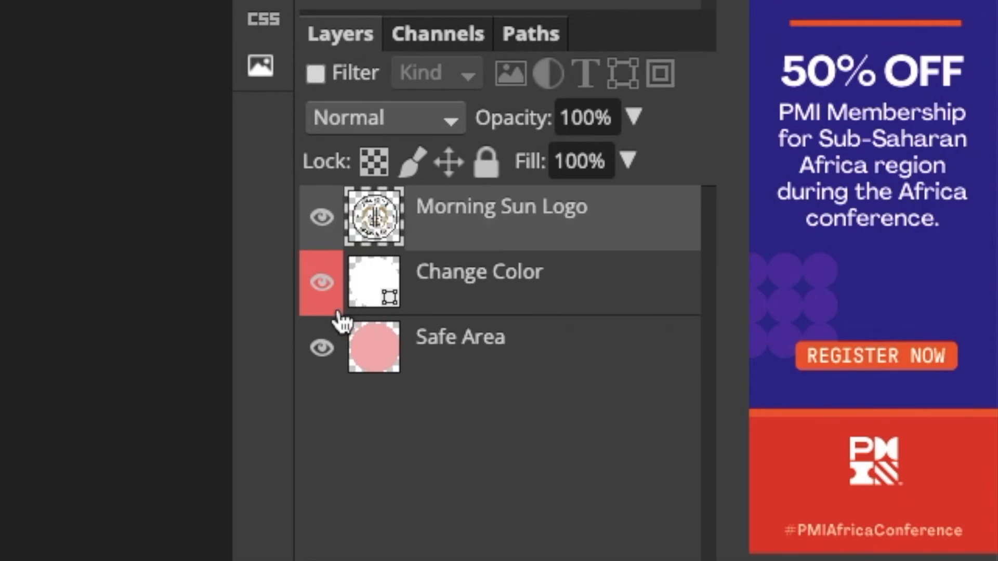
pyautogui.click(321, 217)
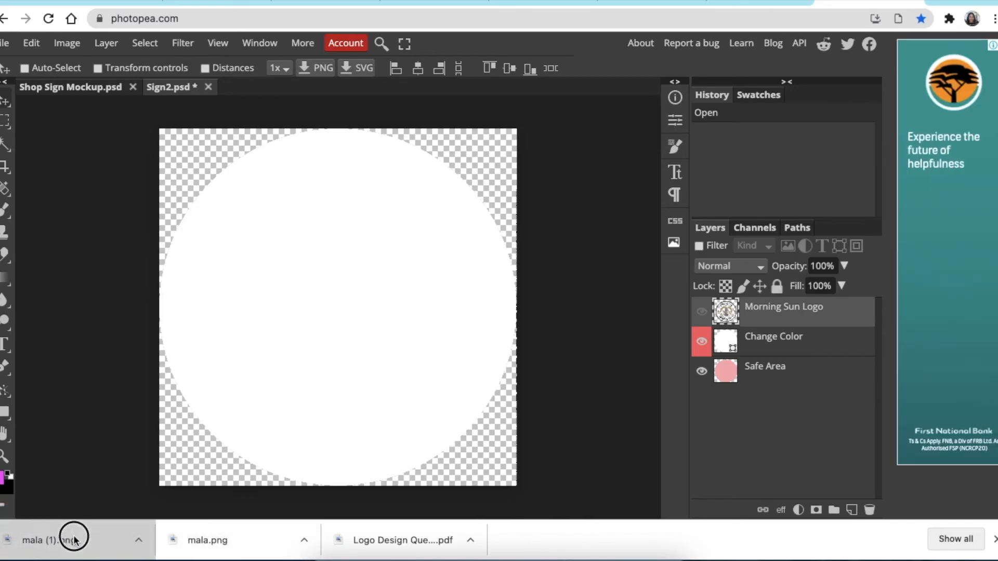
# Place mala (1).png into the sign graphic, enlarge it to fill the canvas, and save the smart object.
pyautogui.click(73, 540)
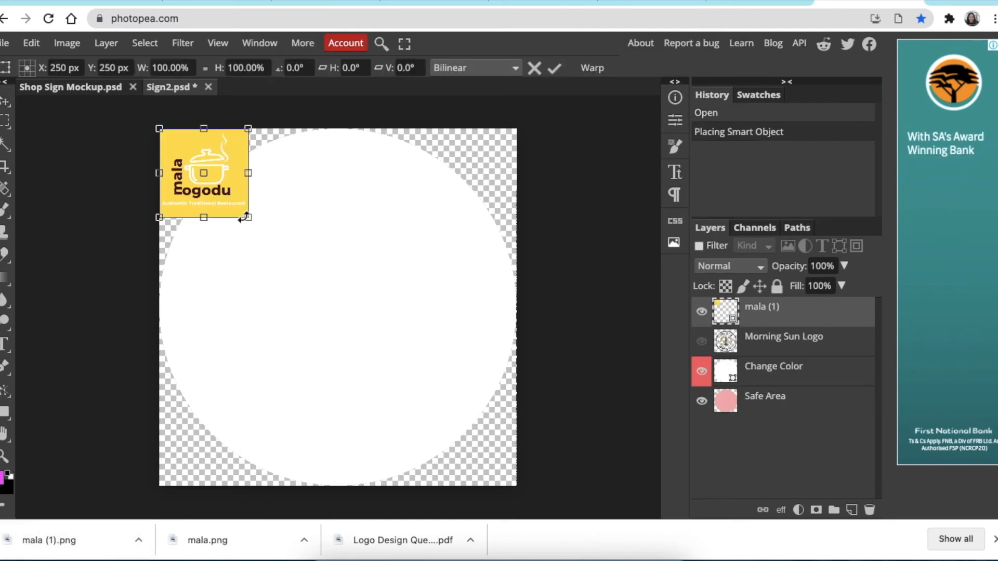
pyautogui.moveTo(247, 217); pyautogui.dragTo(500, 467)
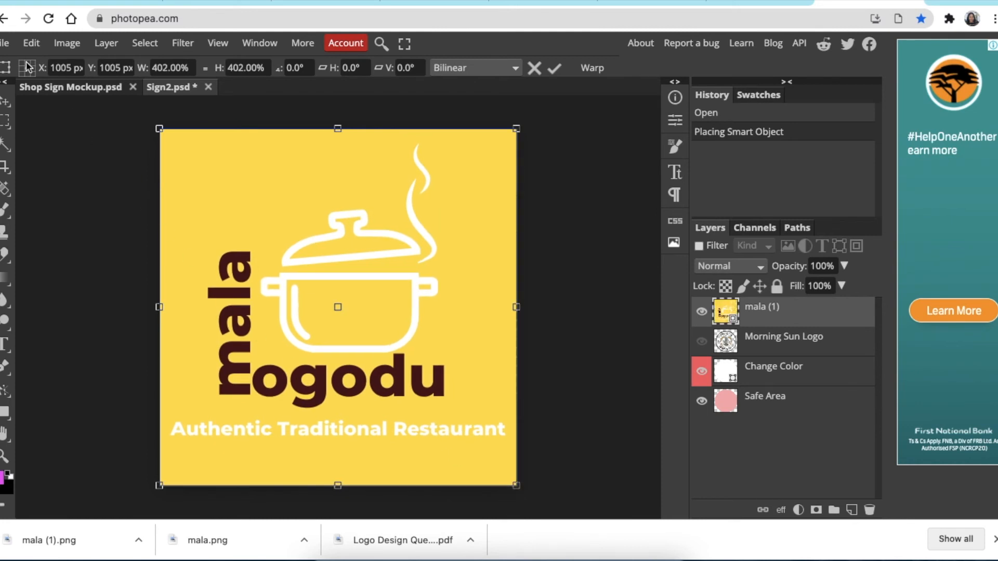
pyautogui.click(5, 42)
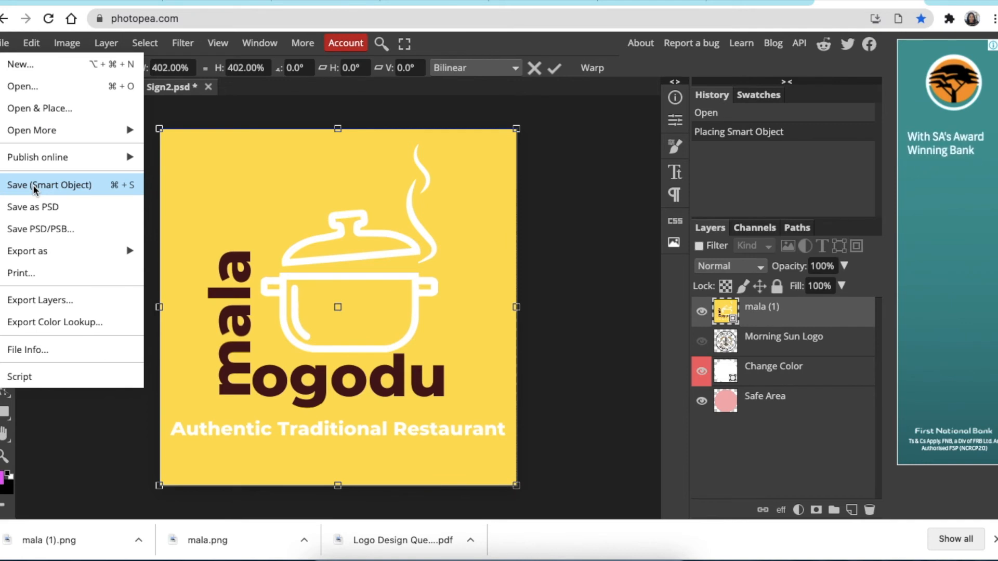
pyautogui.click(49, 185)
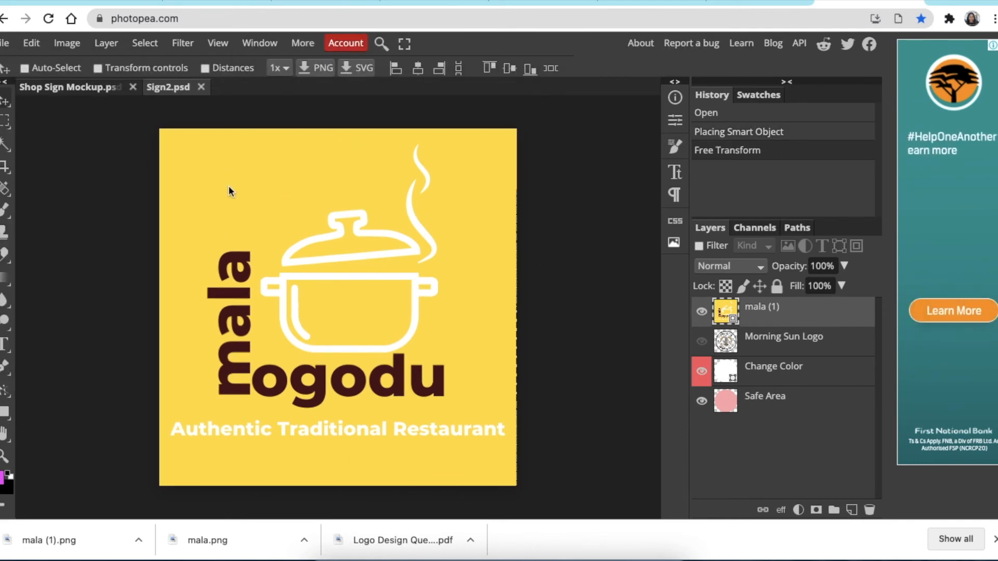
pyautogui.click(68, 88)
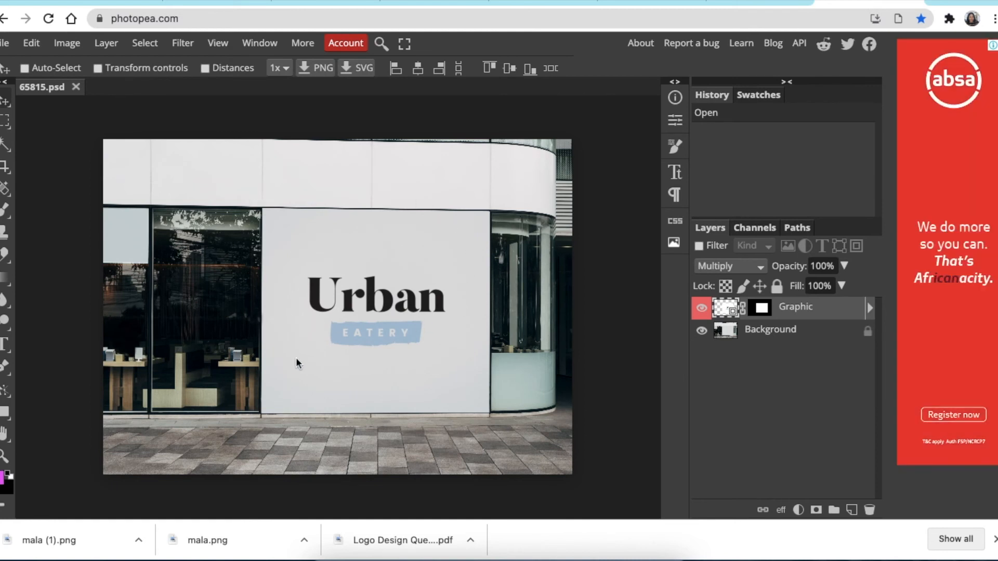
pyautogui.moveTo(488, 394)
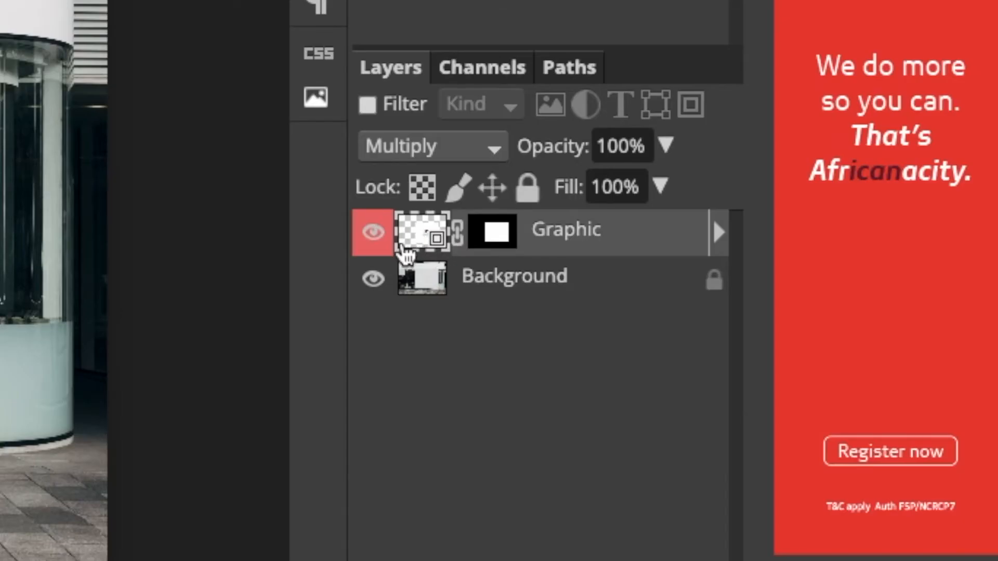
# Open the storefront's Graphic layer, drop in mala.png stretched to fill the canvas, and save.
pyautogui.click(373, 230)
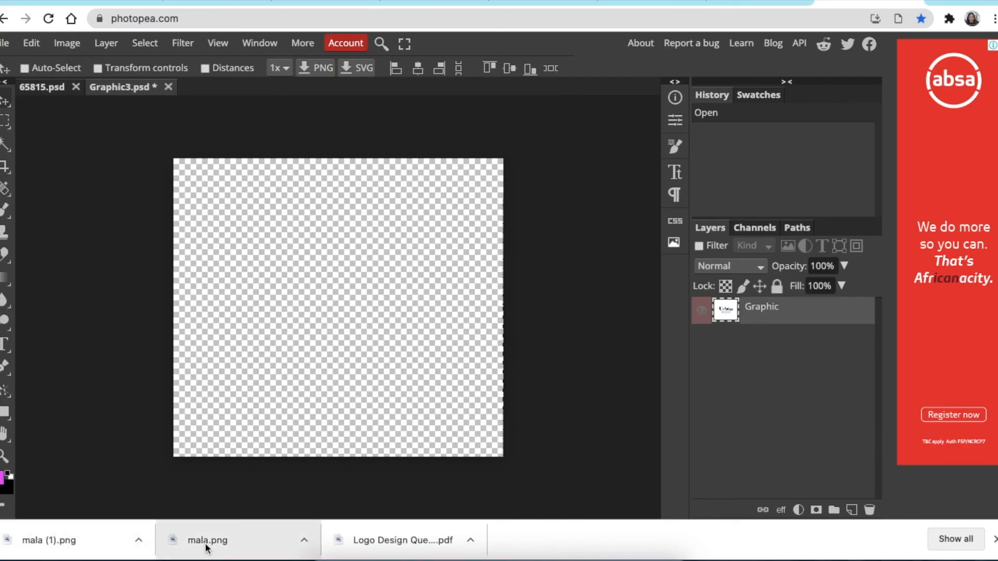
pyautogui.click(205, 540)
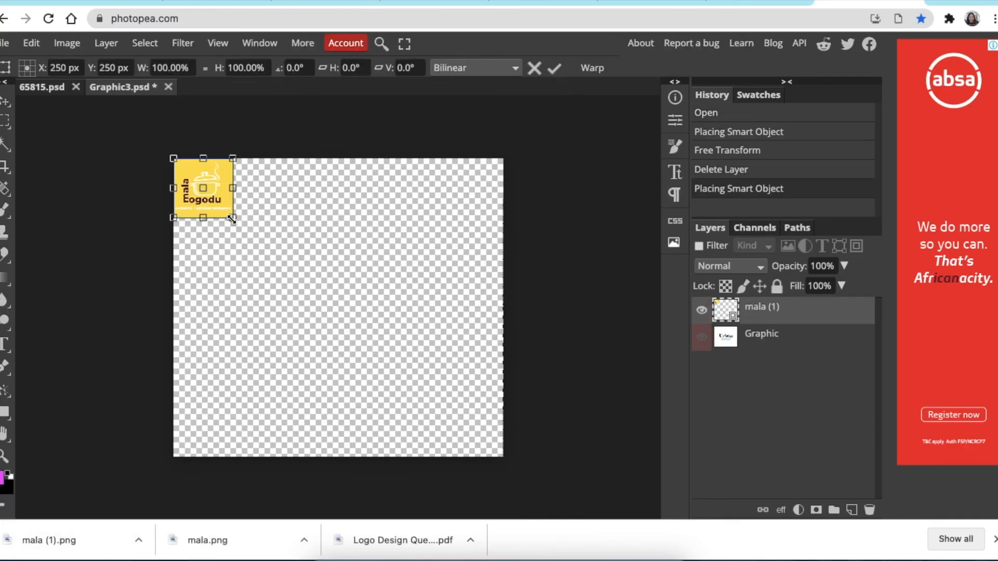
pyautogui.moveTo(232, 218); pyautogui.dragTo(494, 438)
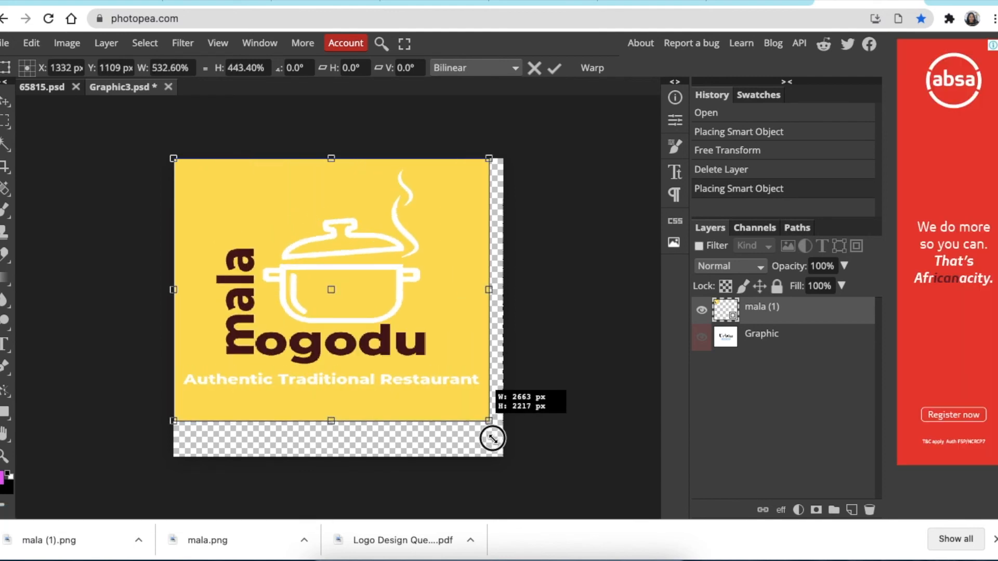
pyautogui.moveTo(491, 437); pyautogui.dragTo(503, 457)
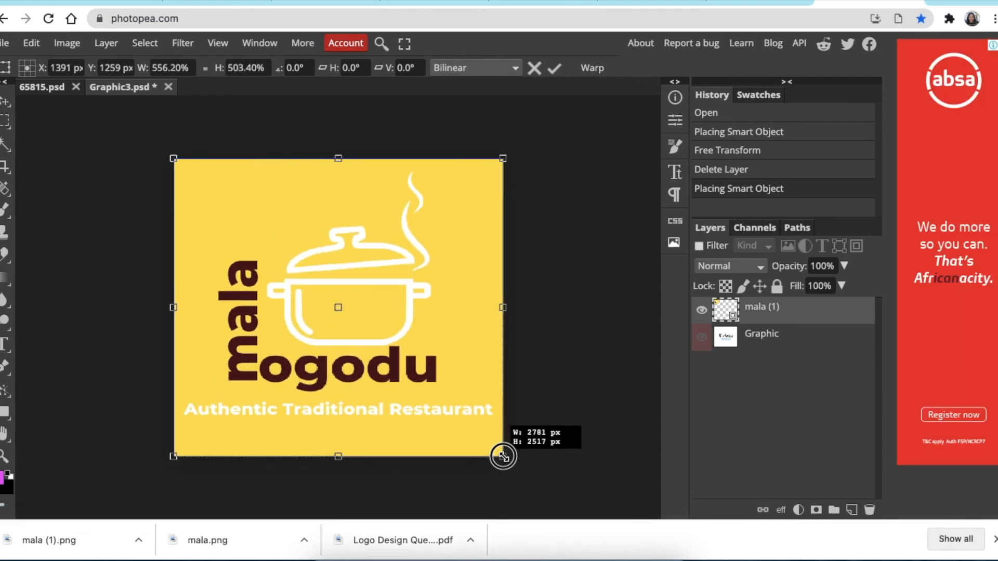
pyautogui.click(5, 43)
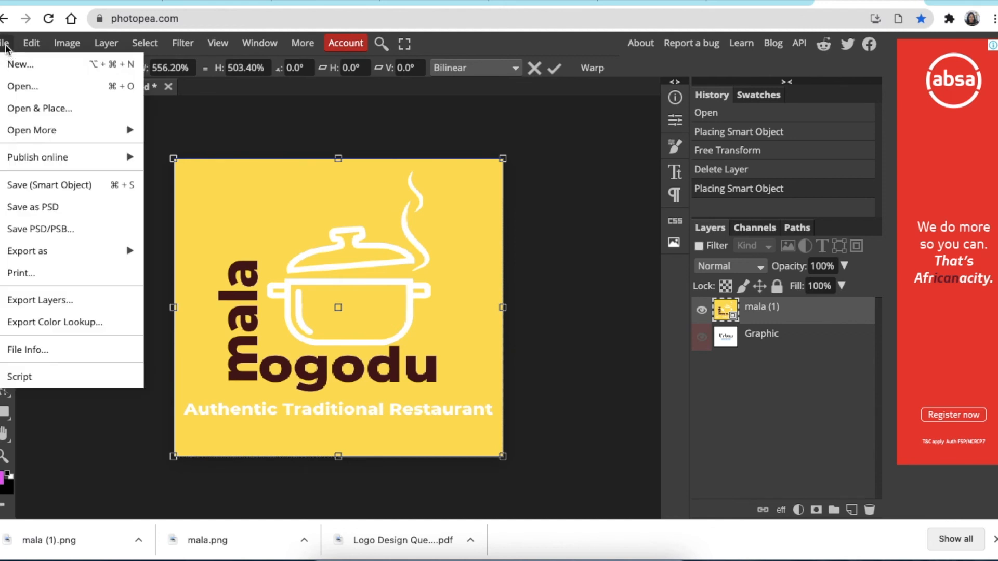
pyautogui.moveTo(48, 184)
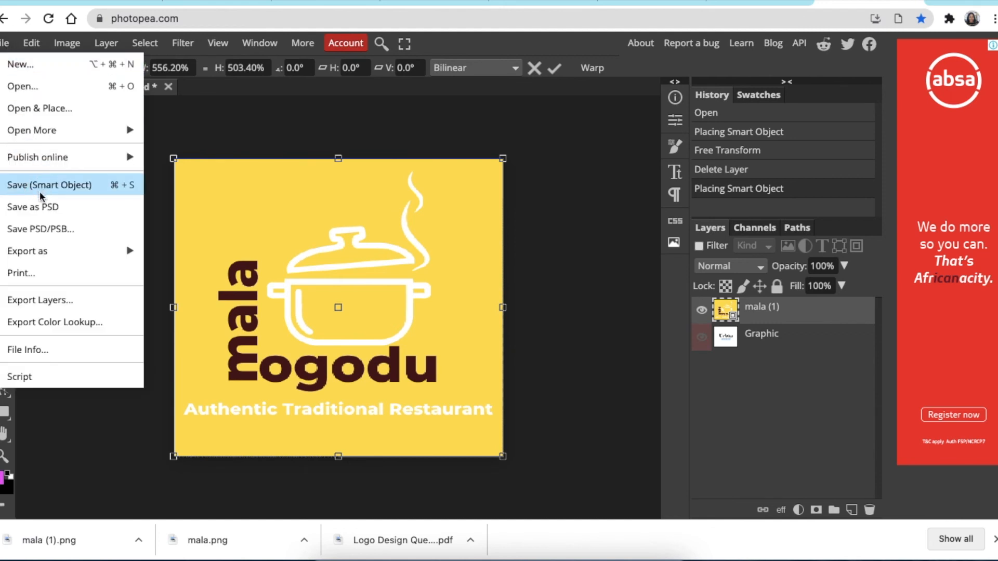
pyautogui.click(49, 185)
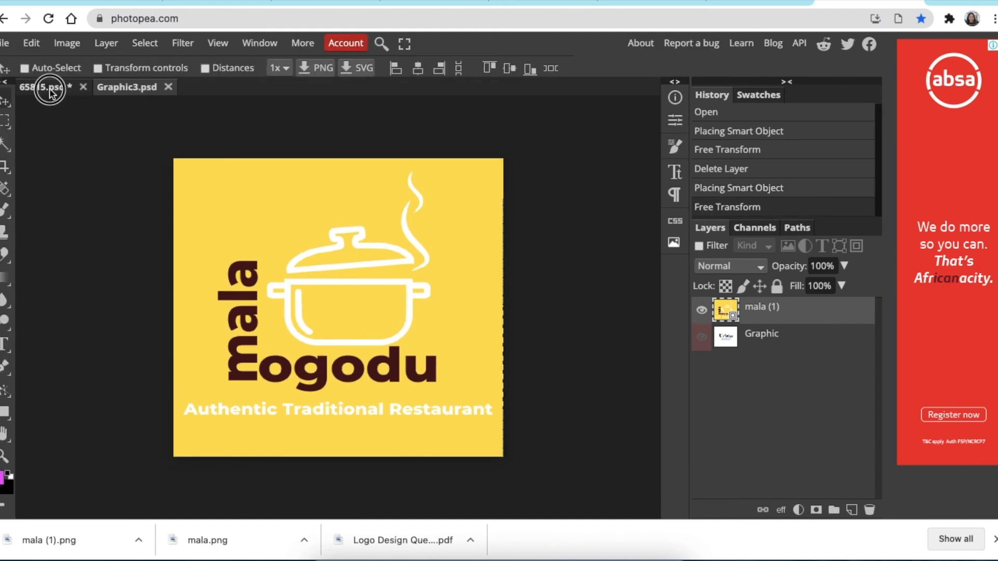
# Return to the 65815.psd storefront mockup to review the yellow mala ogudu sign.
pyautogui.click(126, 87)
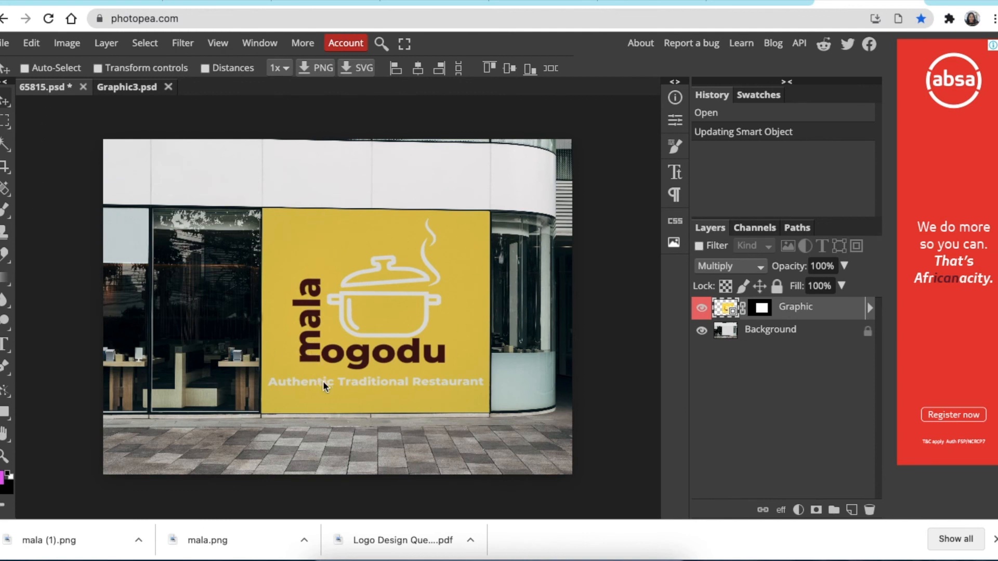
pyautogui.moveTo(357, 393)
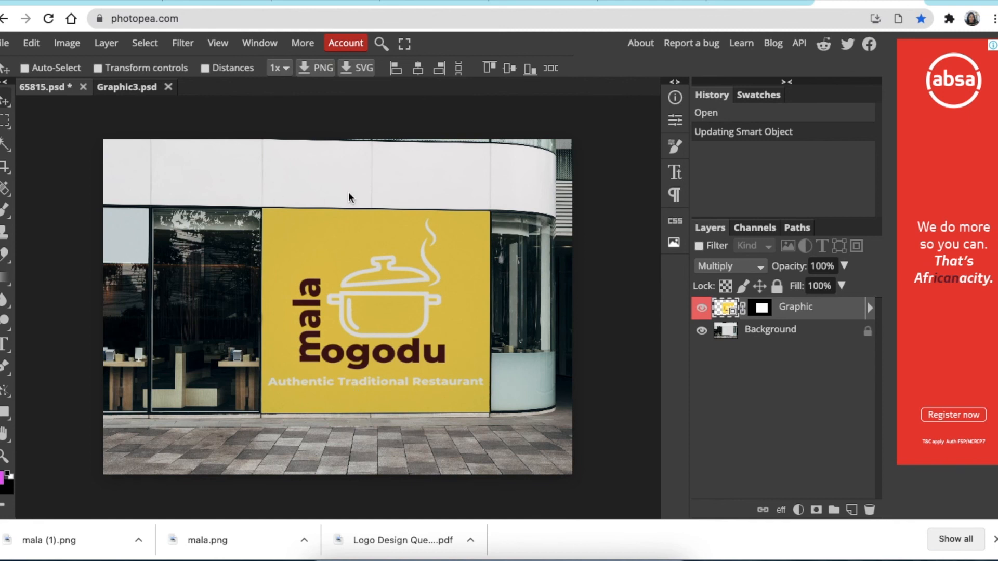
pyautogui.moveTo(537, 320)
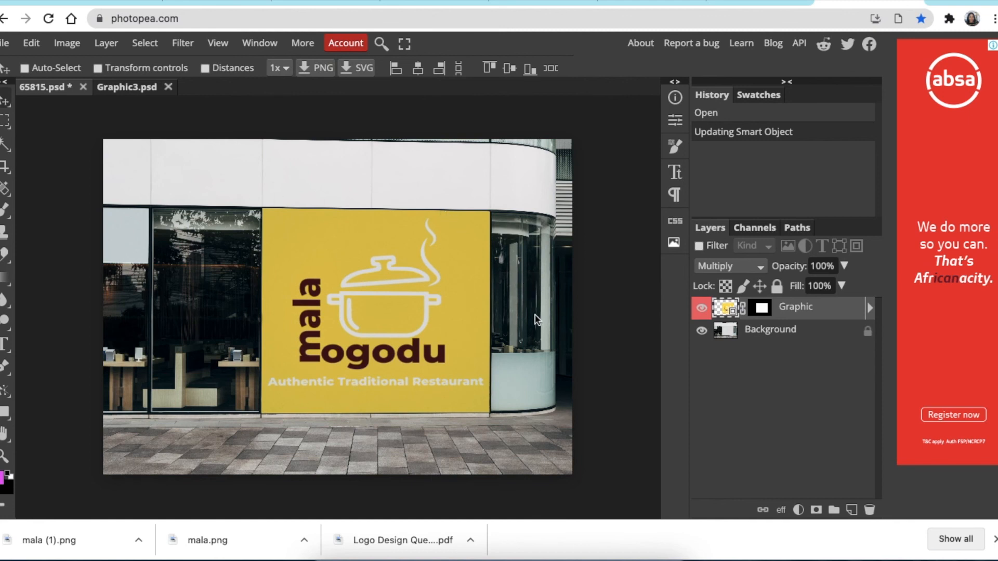
pyautogui.moveTo(7, 56)
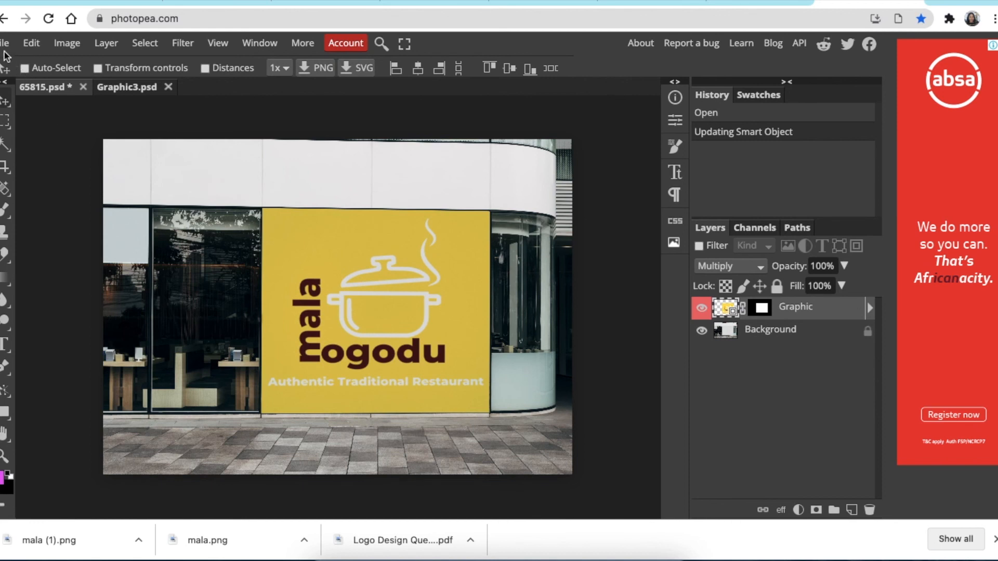
pyautogui.click(5, 42)
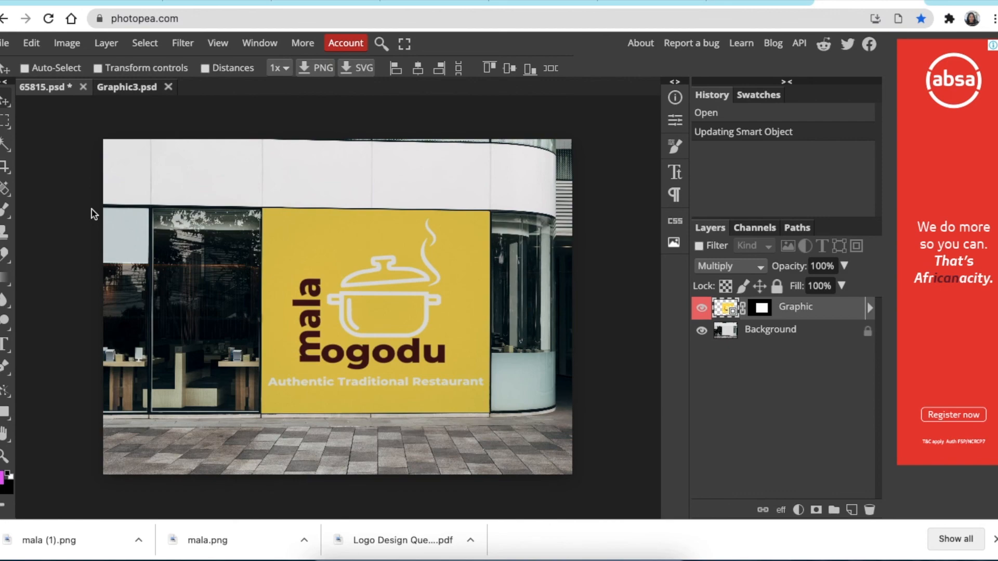
pyautogui.moveTo(157, 204)
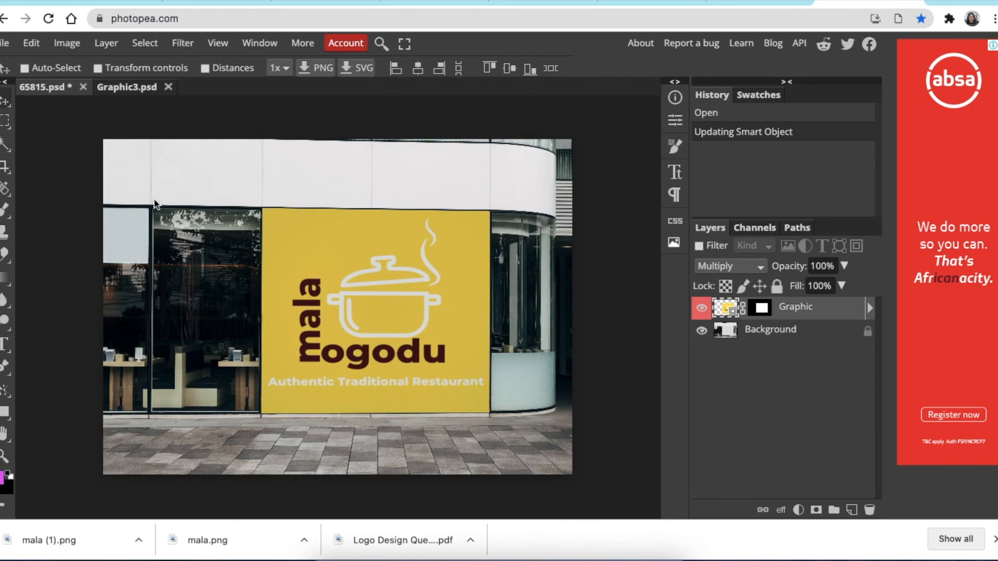